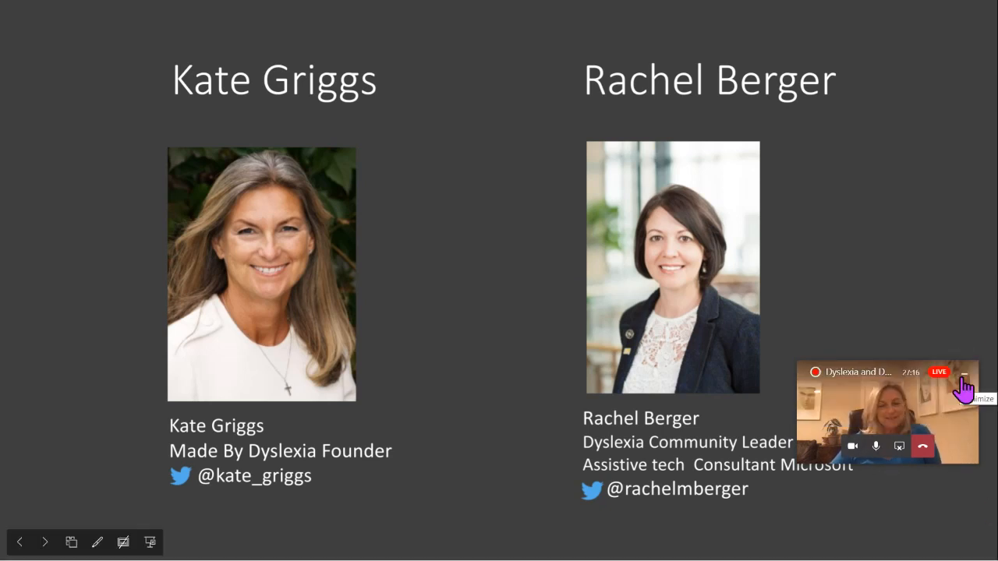
pyautogui.moveTo(923, 237)
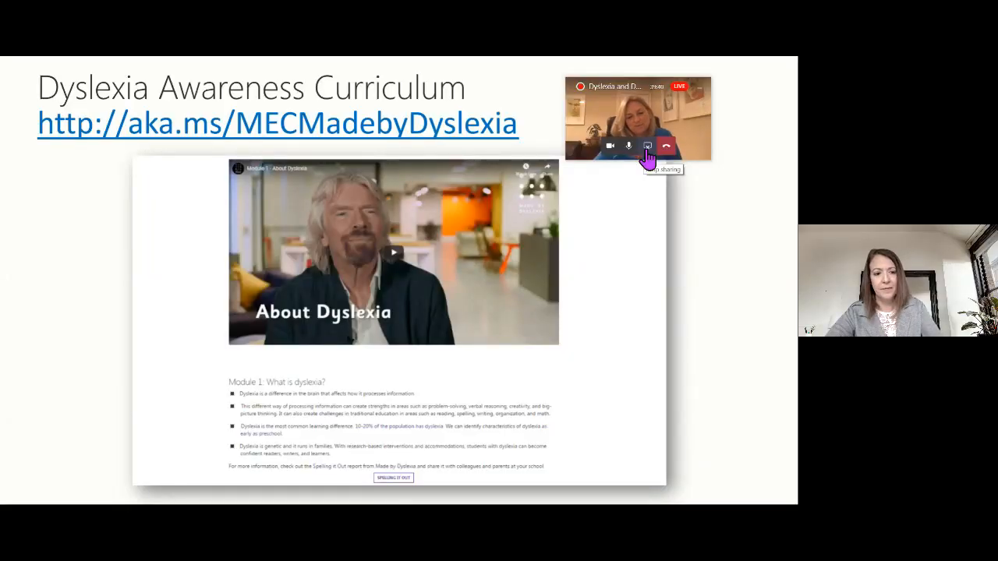
# End the slideshow and switch to the Amazon Rainforest document in Word on the web
pyautogui.click(92, 148)
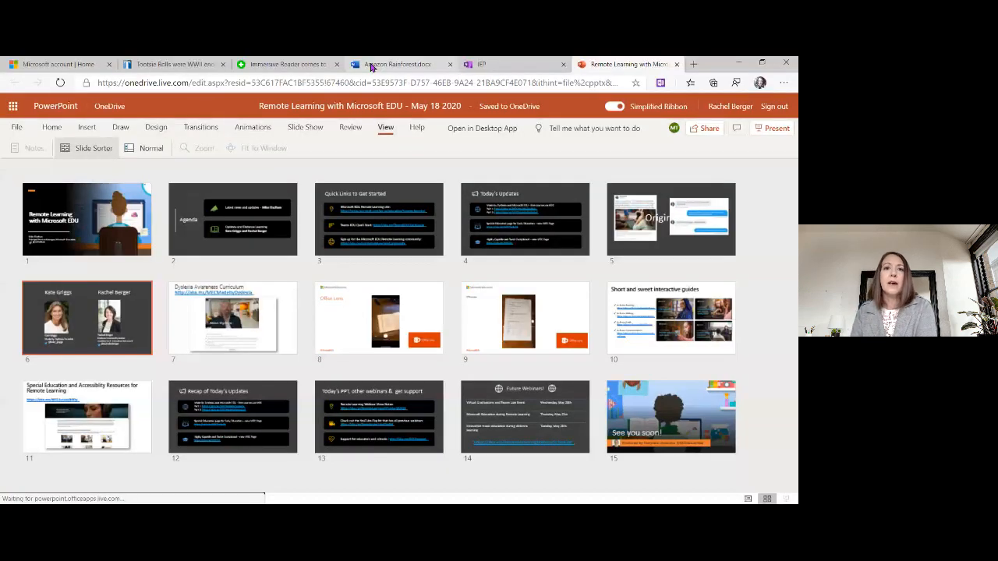
pyautogui.click(402, 64)
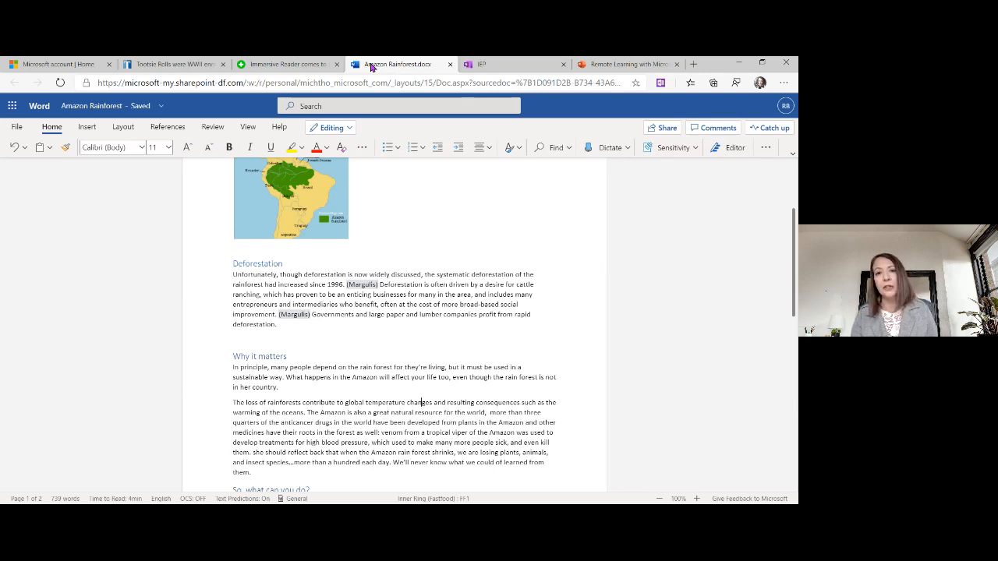
pyautogui.moveTo(251, 136)
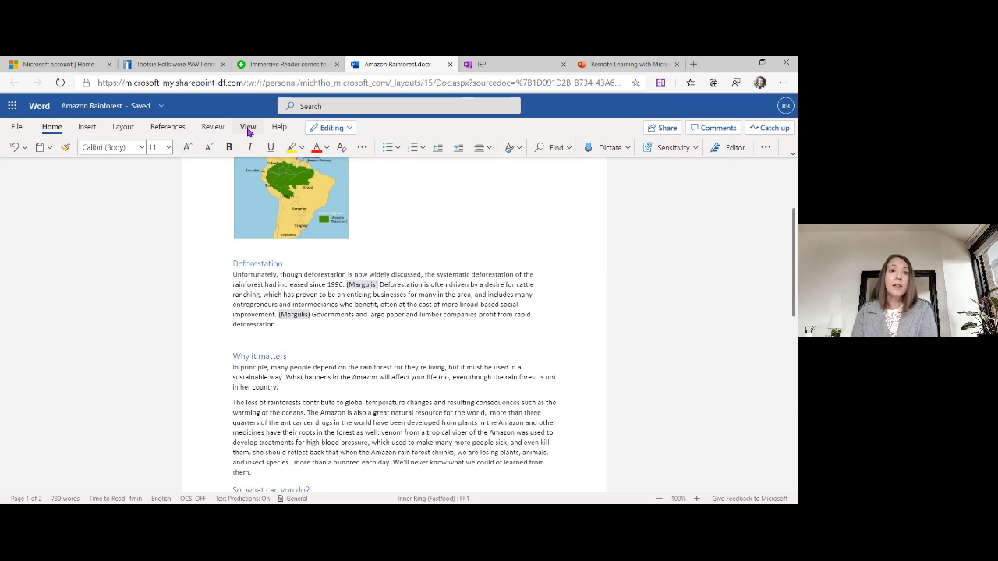
# Launch Immersive Reader from the View options, then switch to The Closet Creature story
pyautogui.click(248, 126)
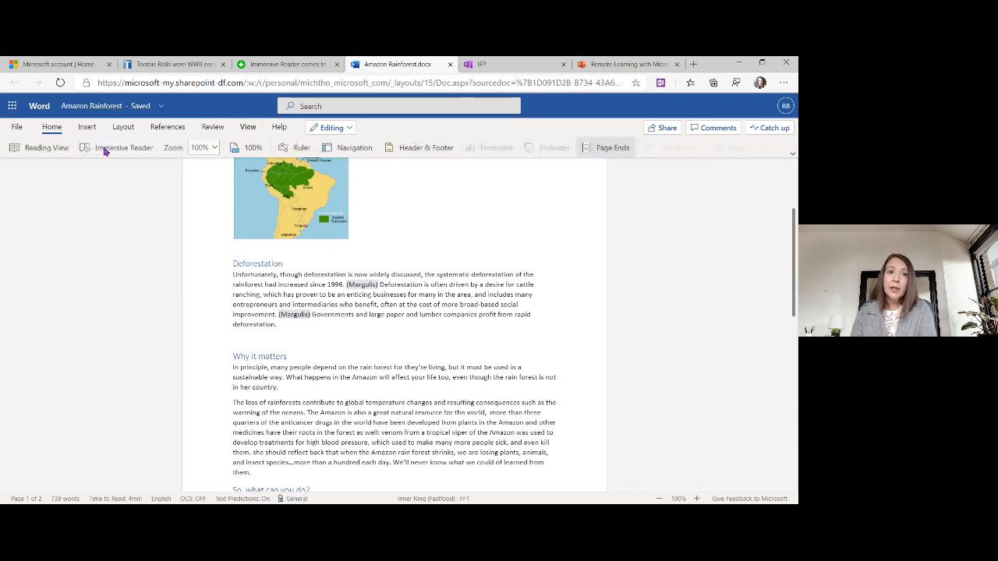
pyautogui.moveTo(106, 149)
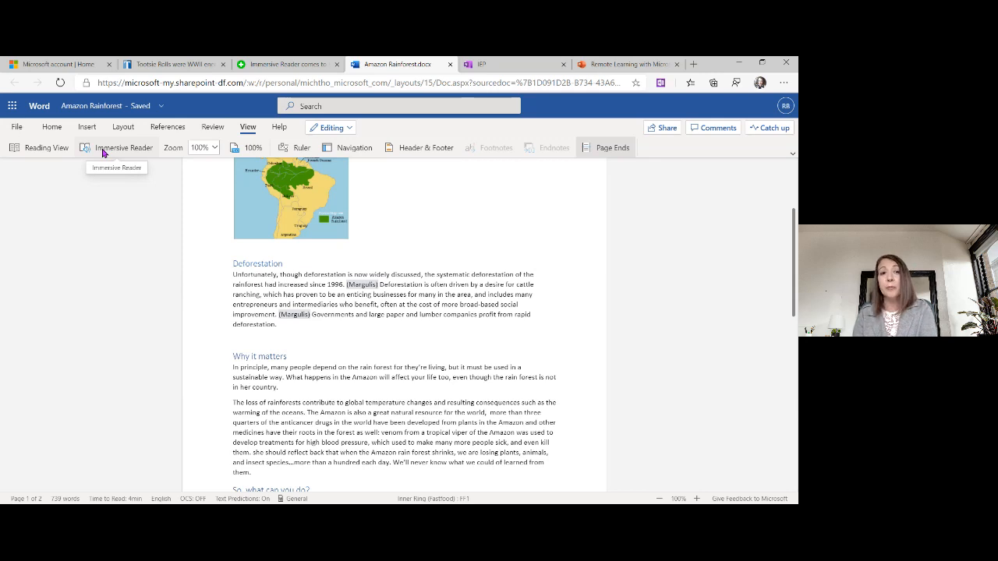
pyautogui.click(116, 146)
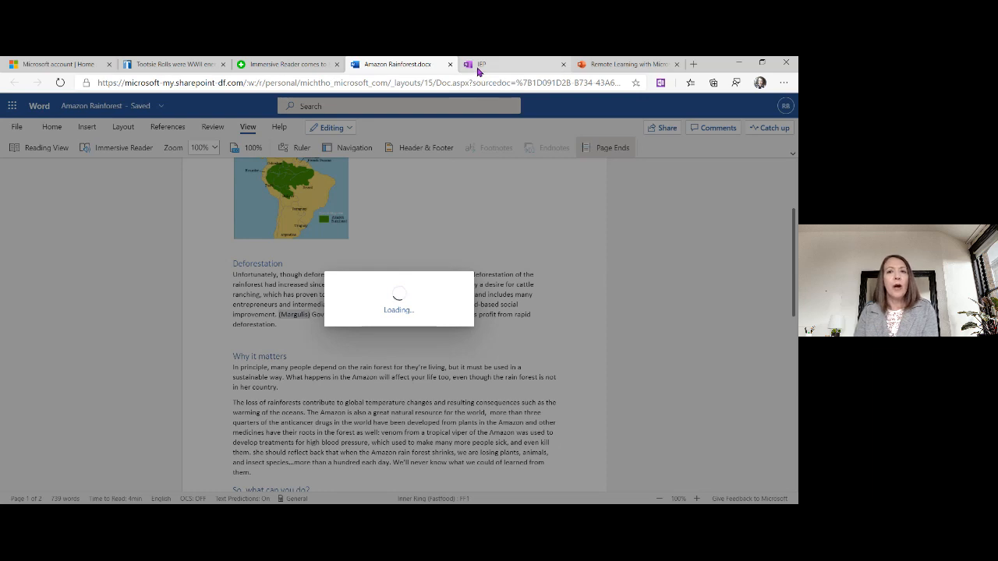
pyautogui.click(491, 64)
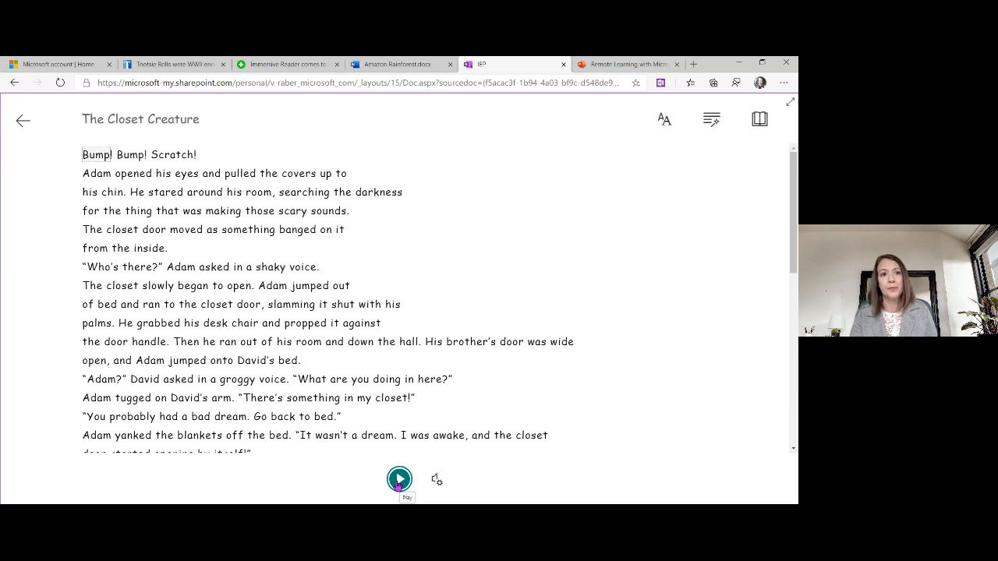
# Play and pause the read-aloud, then review the voice speed and Male/Female voice settings
pyautogui.click(399, 481)
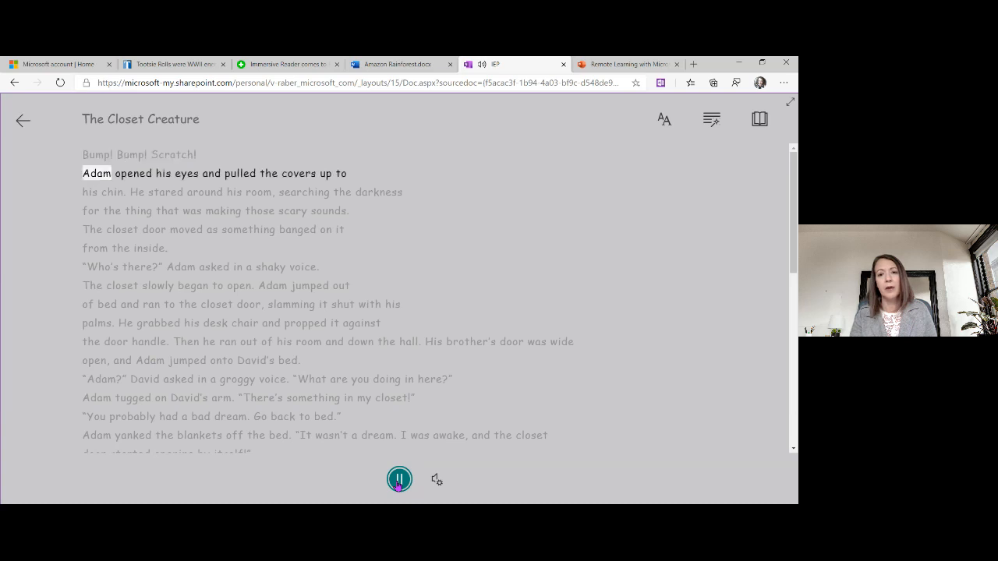
pyautogui.click(399, 478)
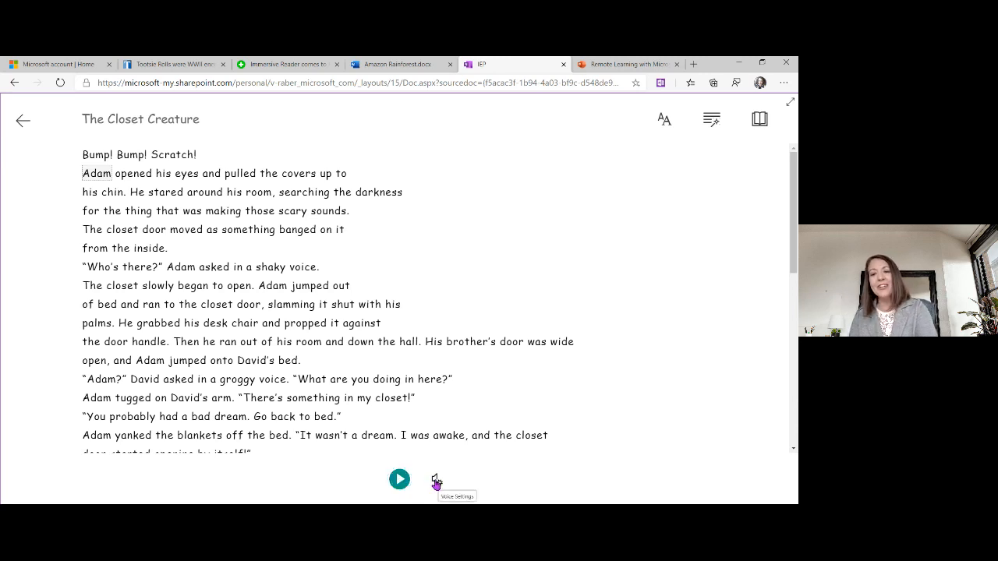
pyautogui.click(434, 480)
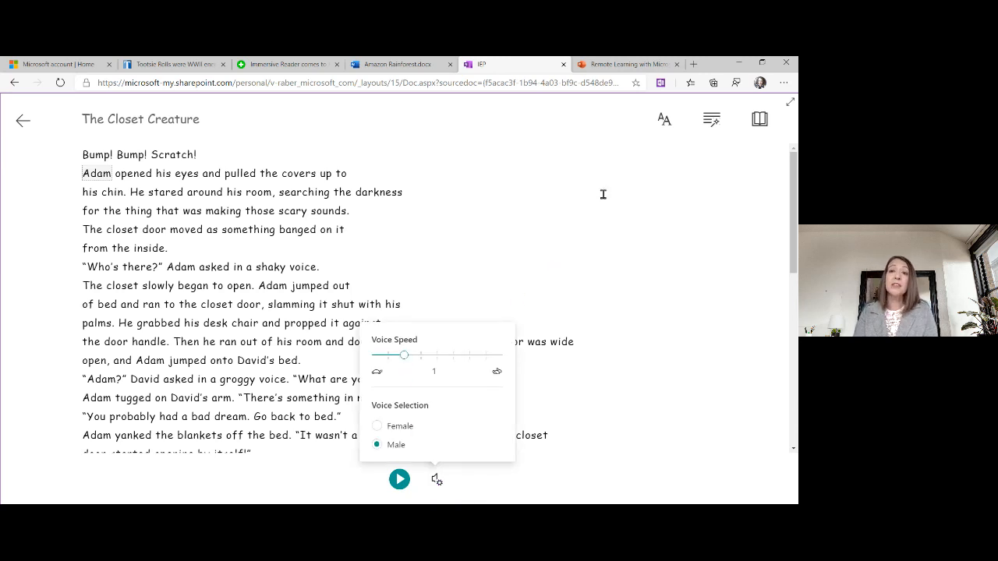
pyautogui.moveTo(664, 118)
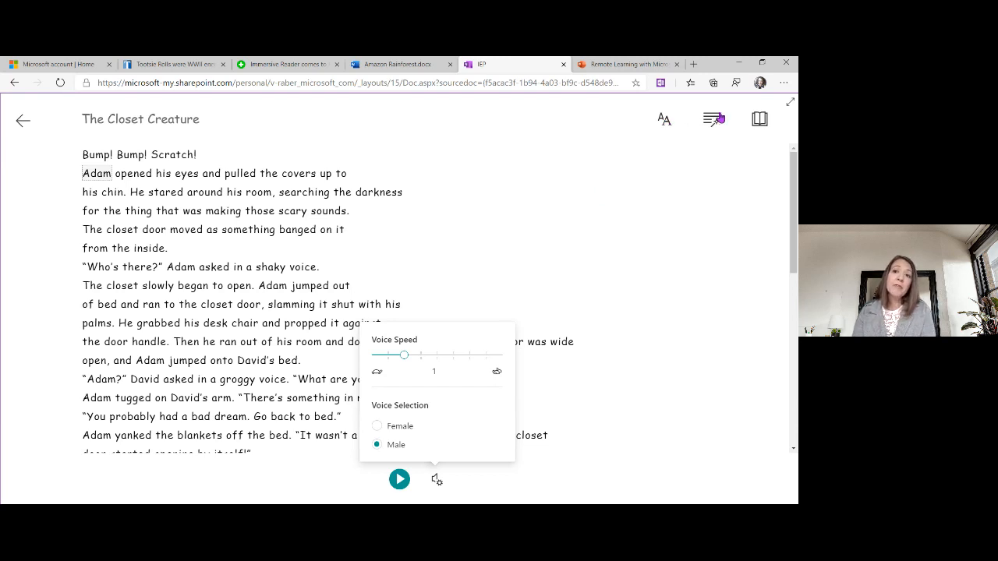
pyautogui.click(664, 118)
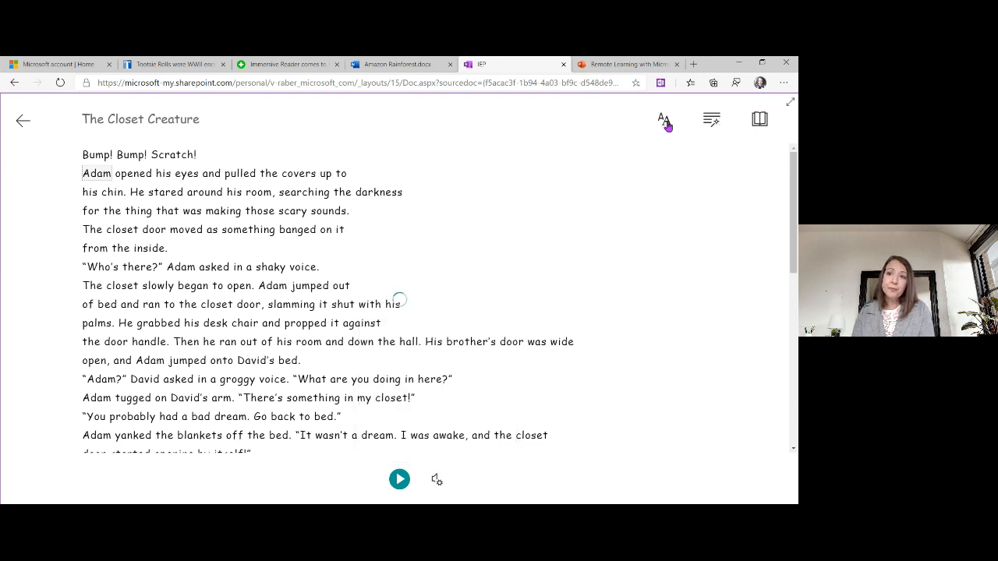
# Set text size 36, increased spacing and a cream page theme in Text Preferences
pyautogui.click(664, 118)
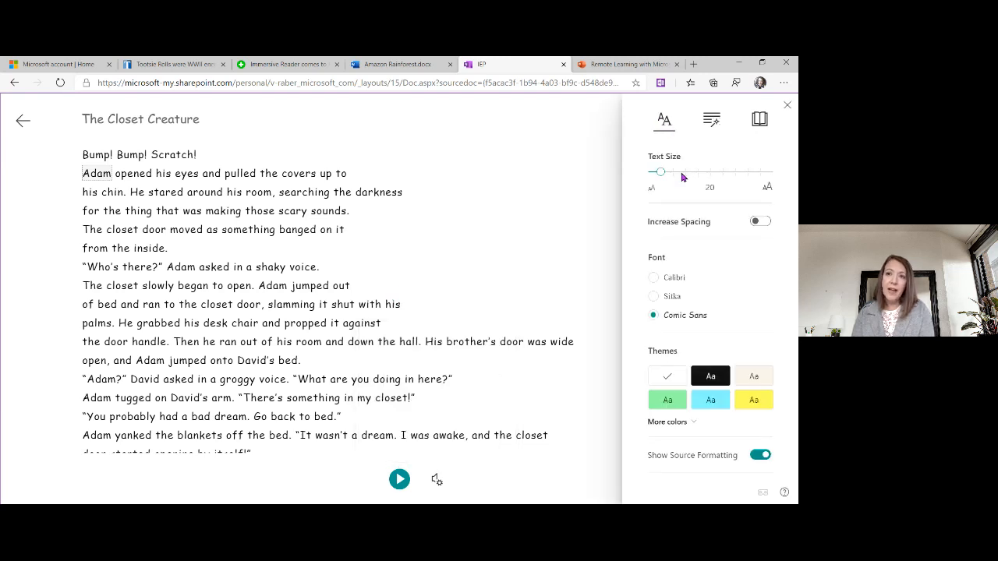
pyautogui.moveTo(661, 172); pyautogui.dragTo(686, 172)
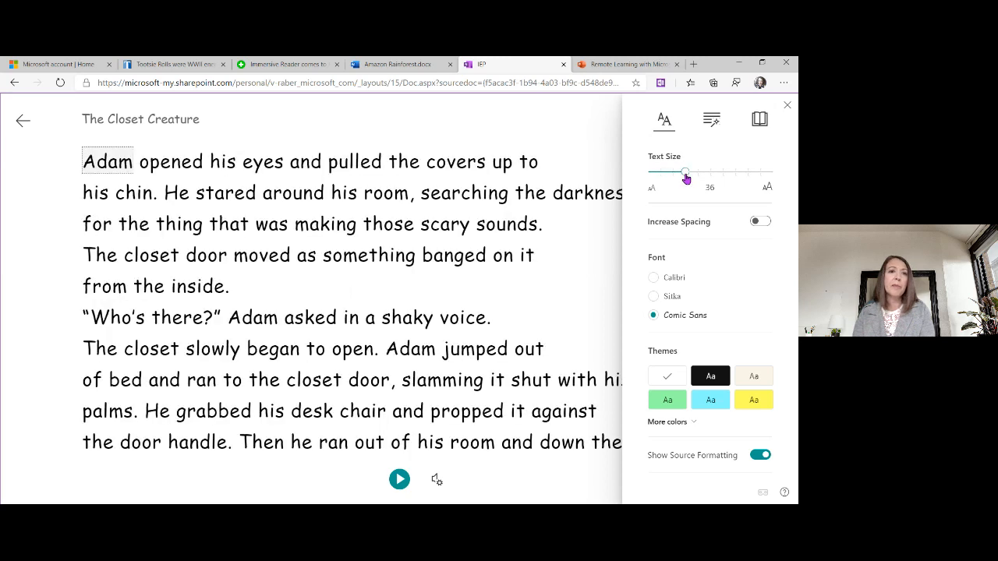
pyautogui.moveTo(761, 221)
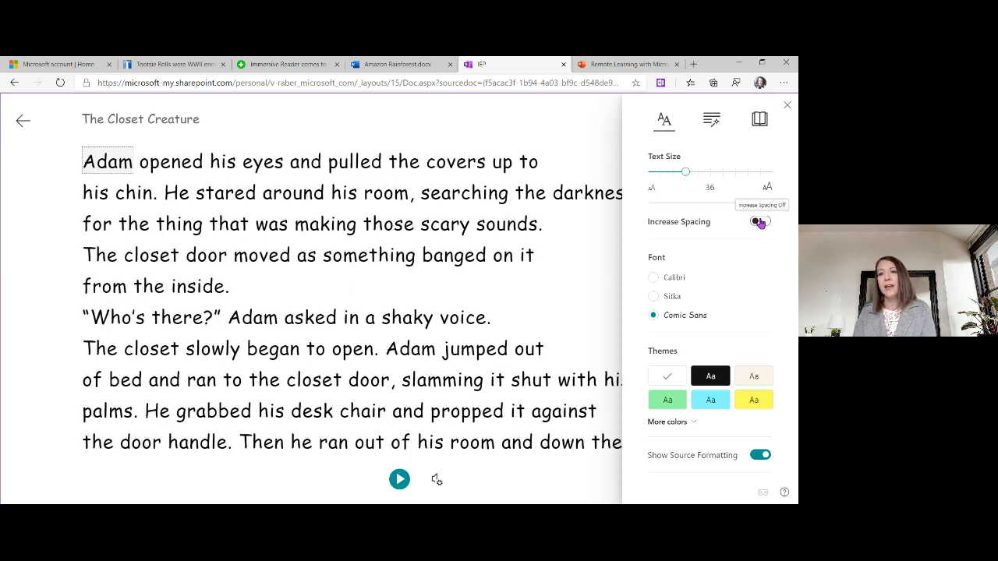
pyautogui.click(761, 221)
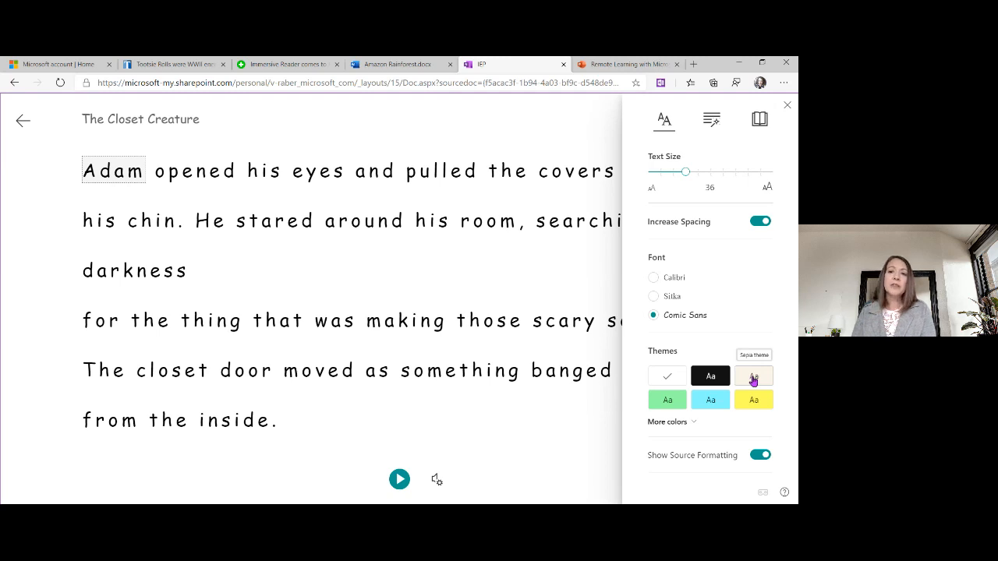
pyautogui.click(753, 376)
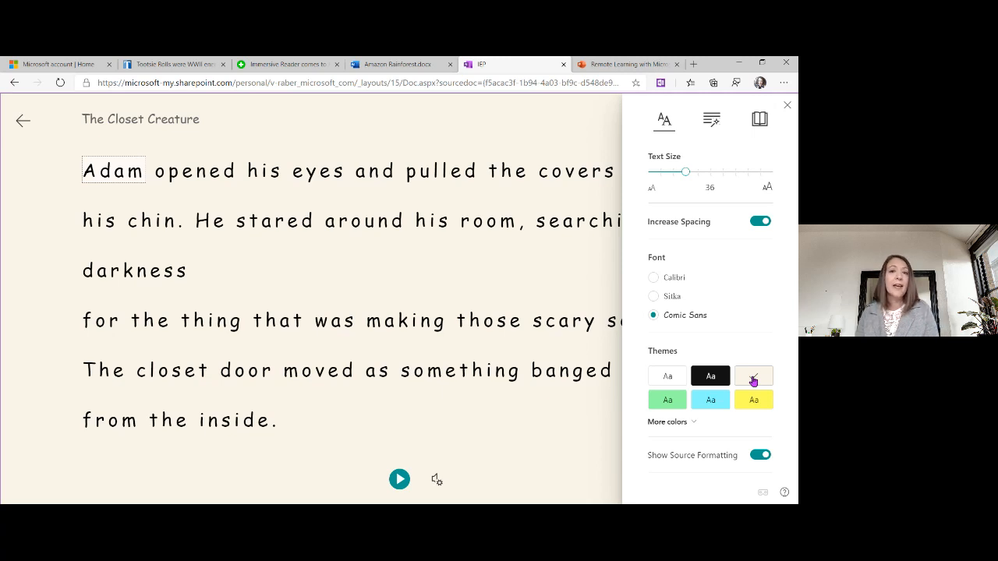
pyautogui.click(753, 376)
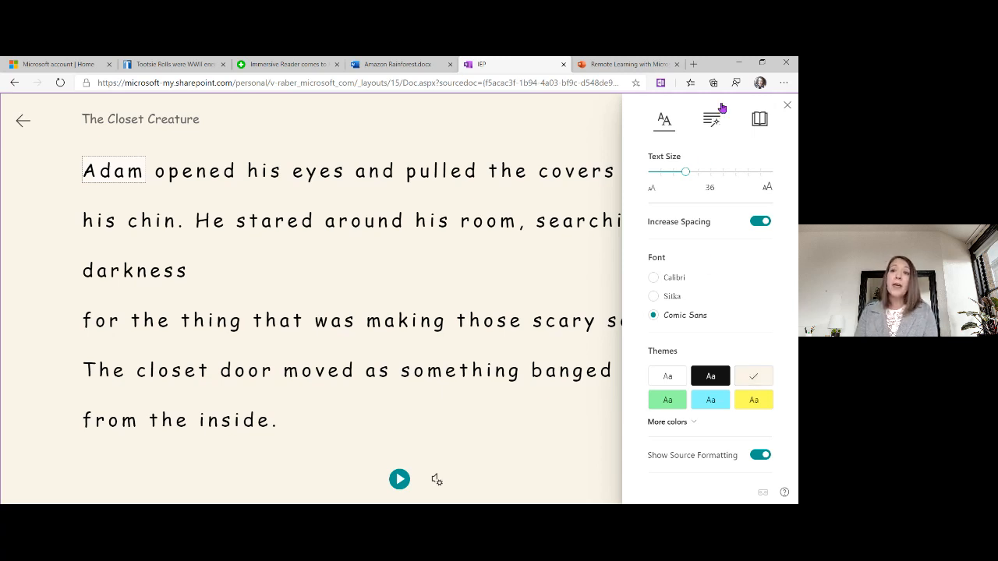
pyautogui.moveTo(711, 122)
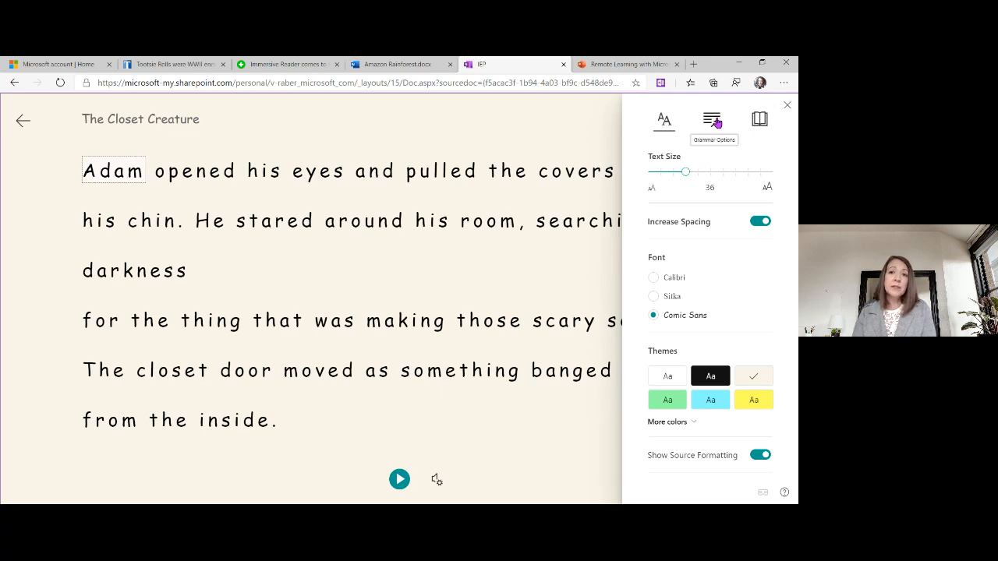
# Colour and label the nouns and show syllables, then switch all three back off
pyautogui.click(711, 119)
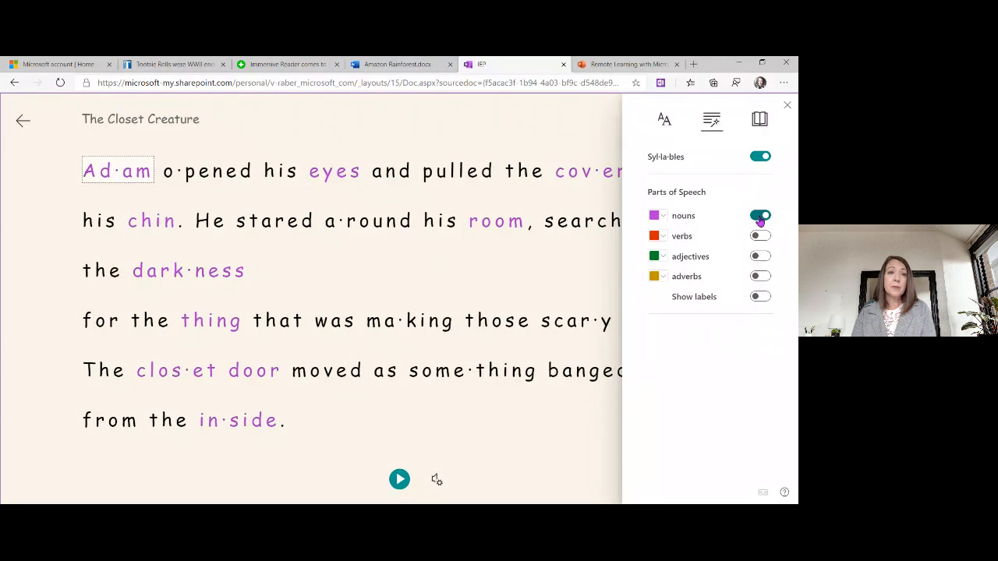
pyautogui.click(759, 297)
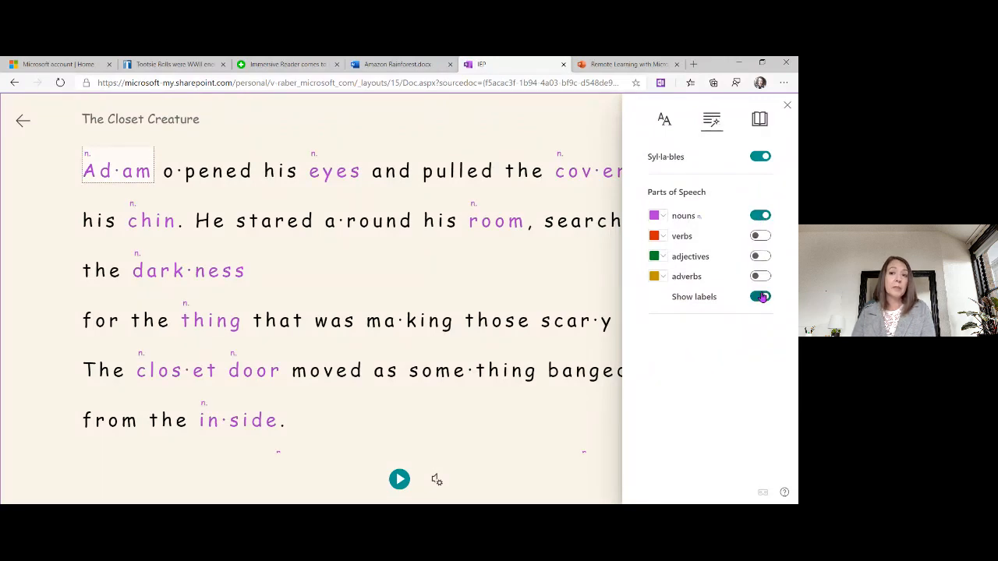
pyautogui.moveTo(655, 215)
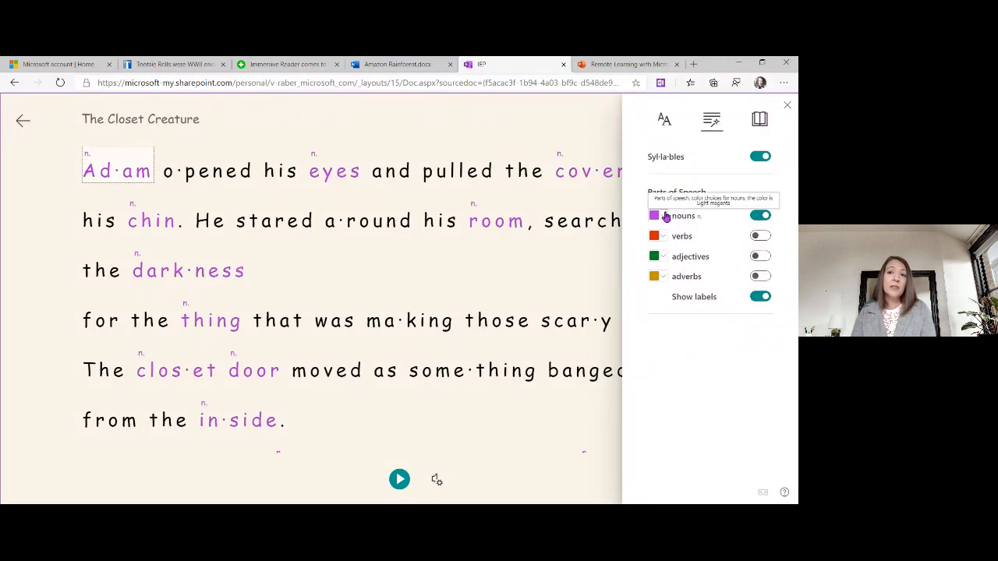
pyautogui.click(653, 215)
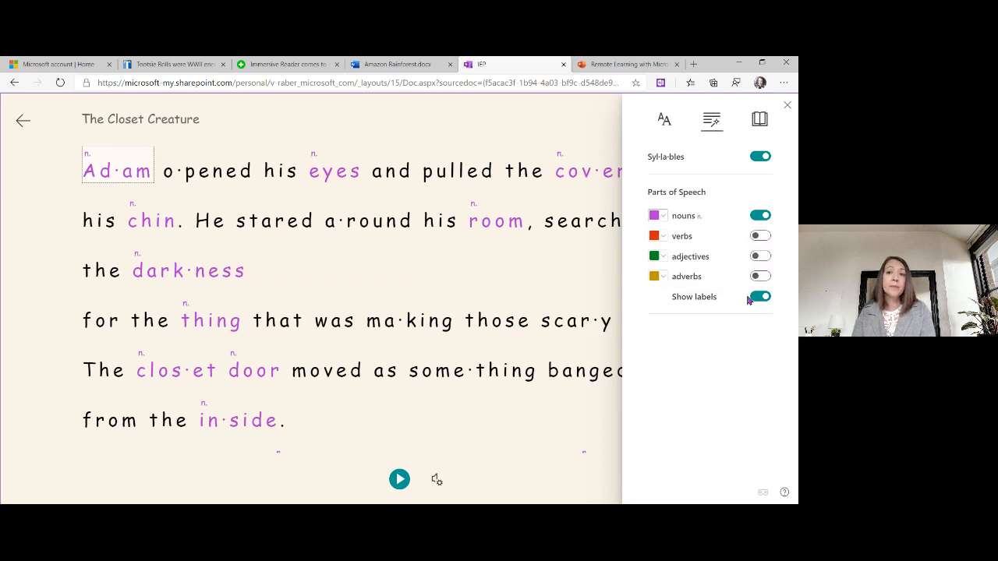
pyautogui.click(759, 297)
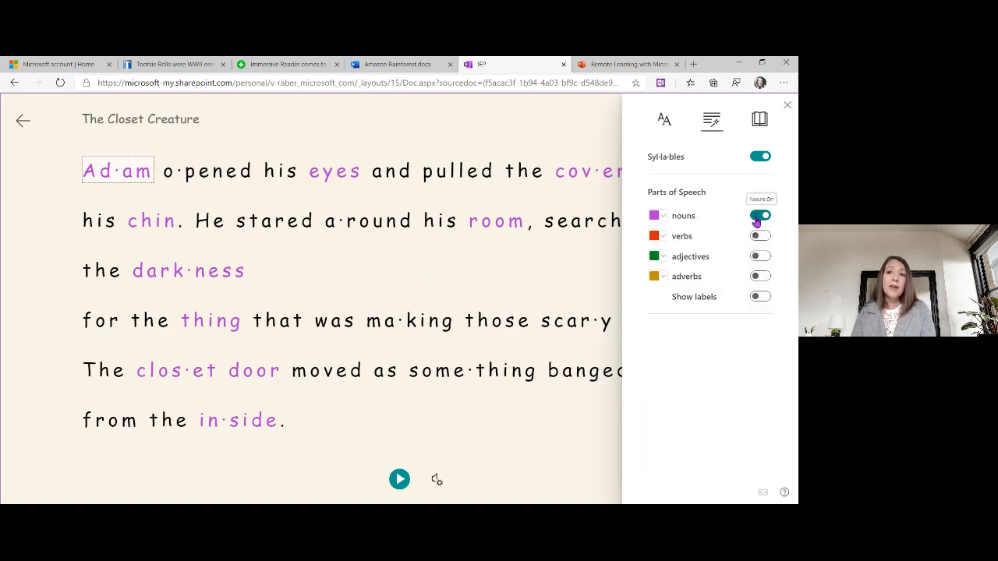
pyautogui.click(759, 156)
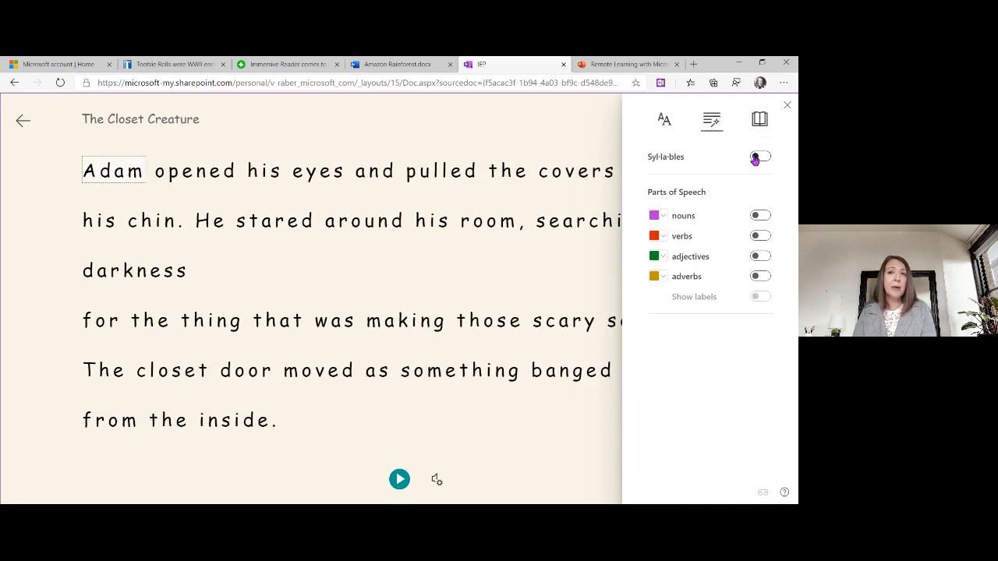
pyautogui.moveTo(760, 119)
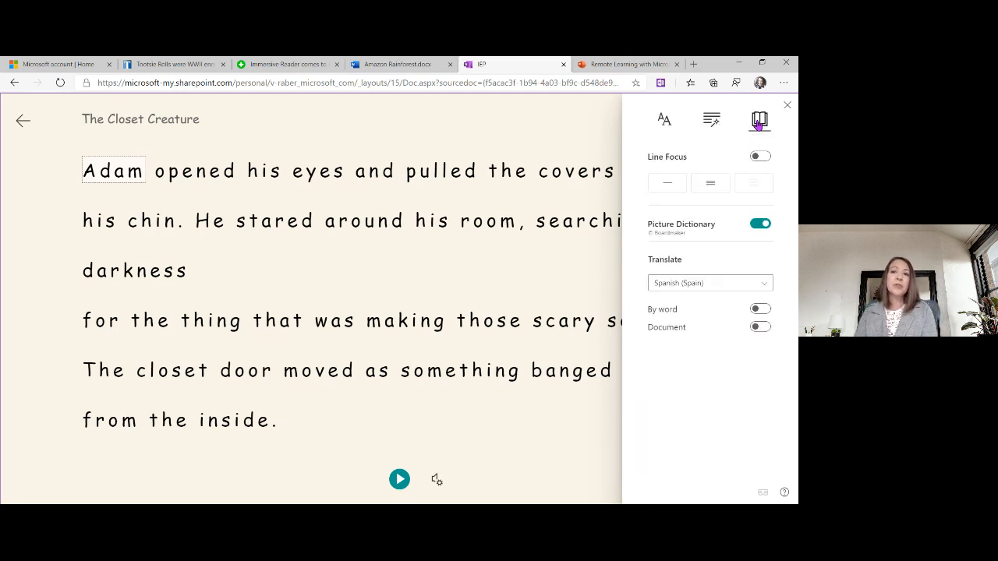
# Try one-line Line Focus in Reading Preferences, turn it off and return to the story
pyautogui.click(709, 183)
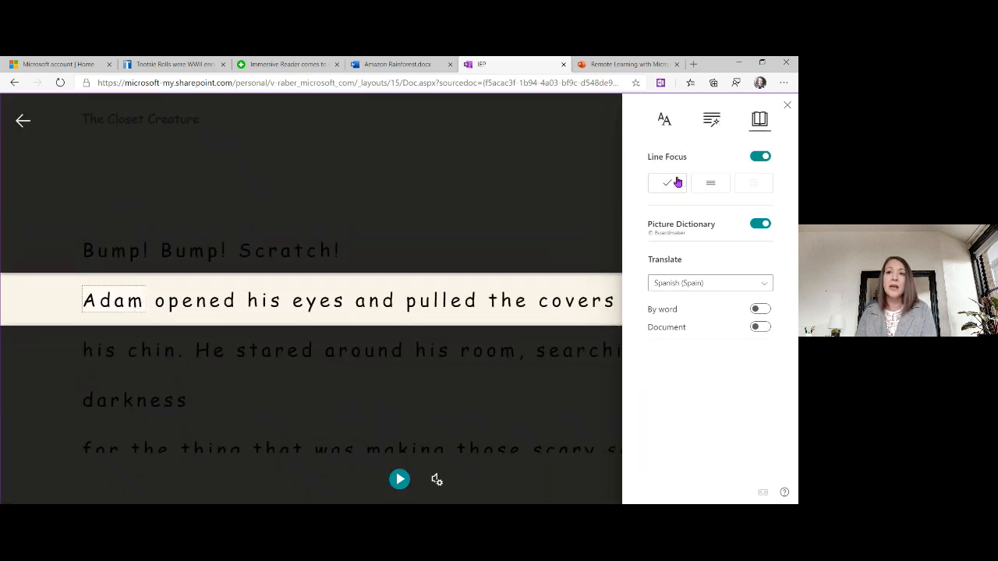
pyautogui.click(761, 156)
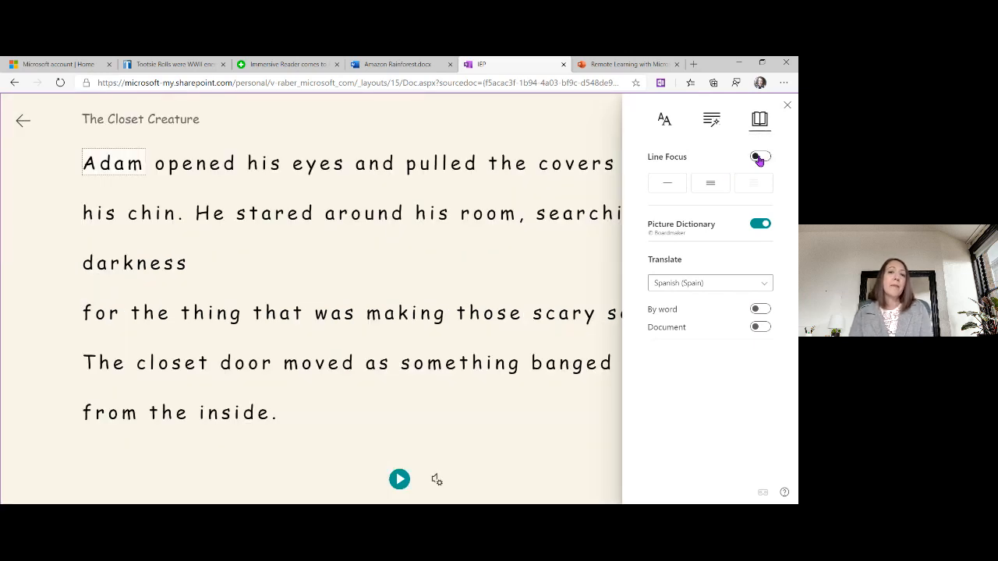
pyautogui.click(759, 156)
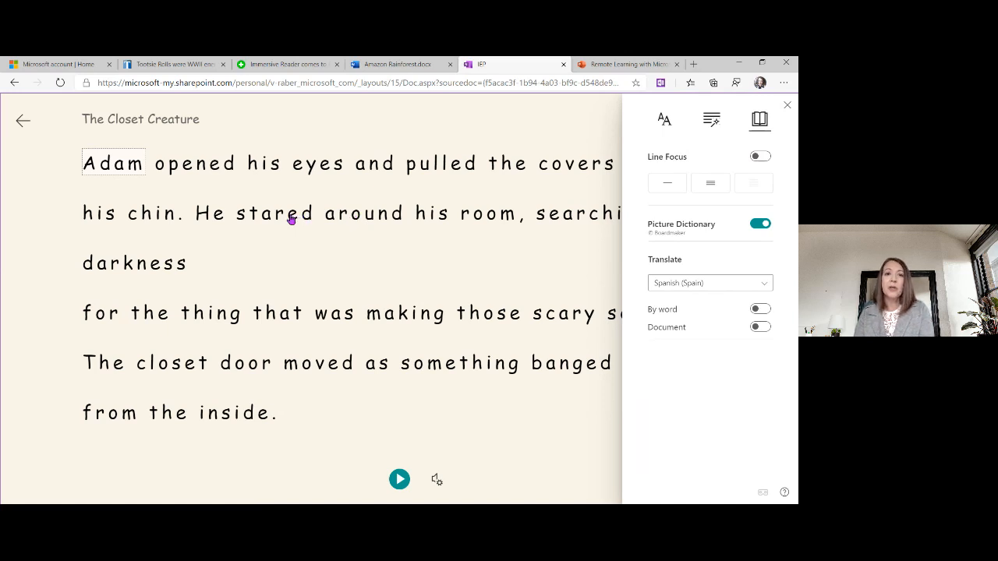
pyautogui.click(274, 212)
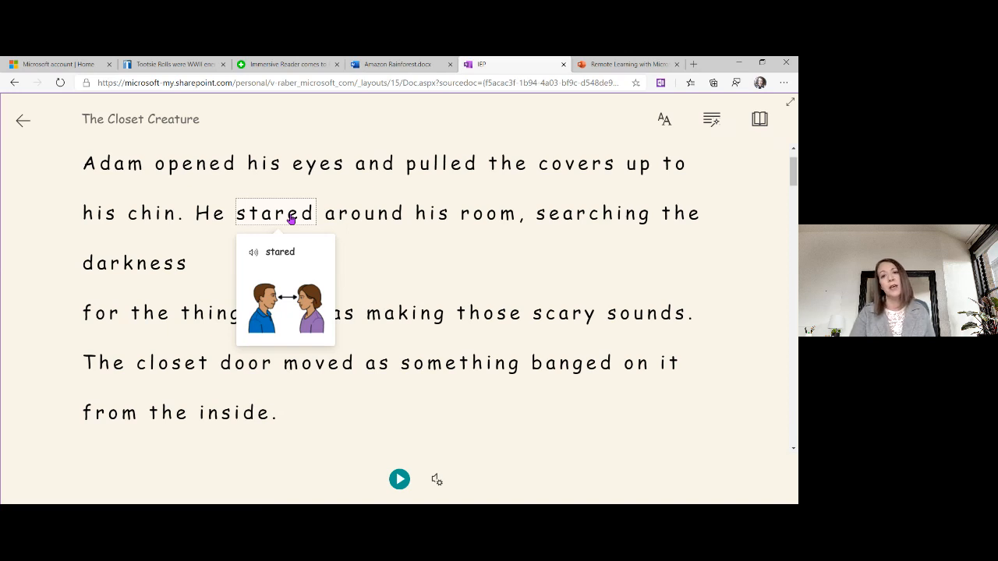
# Show picture dictionary images for stared and room, then reopen Reading Preferences
pyautogui.click(488, 212)
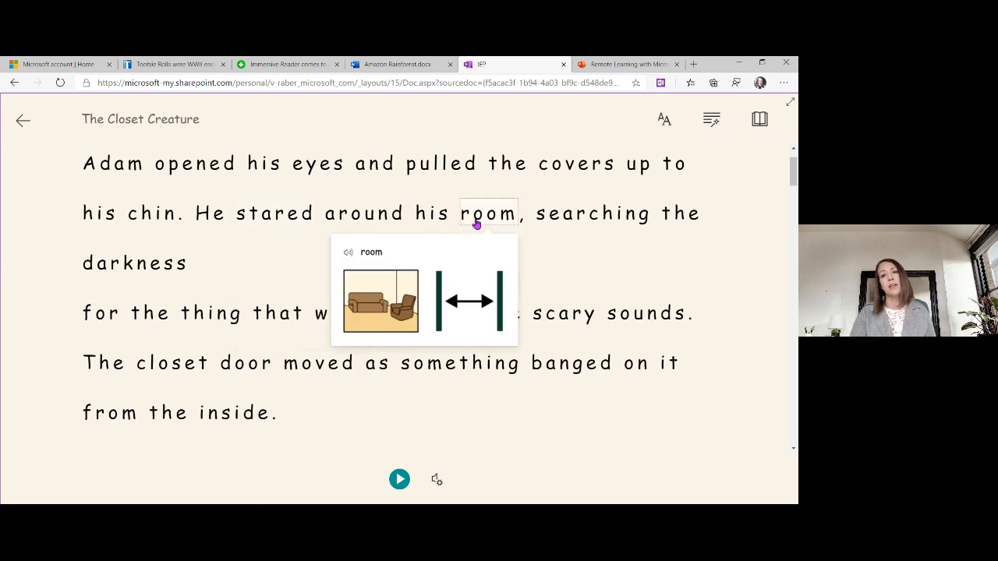
pyautogui.click(593, 212)
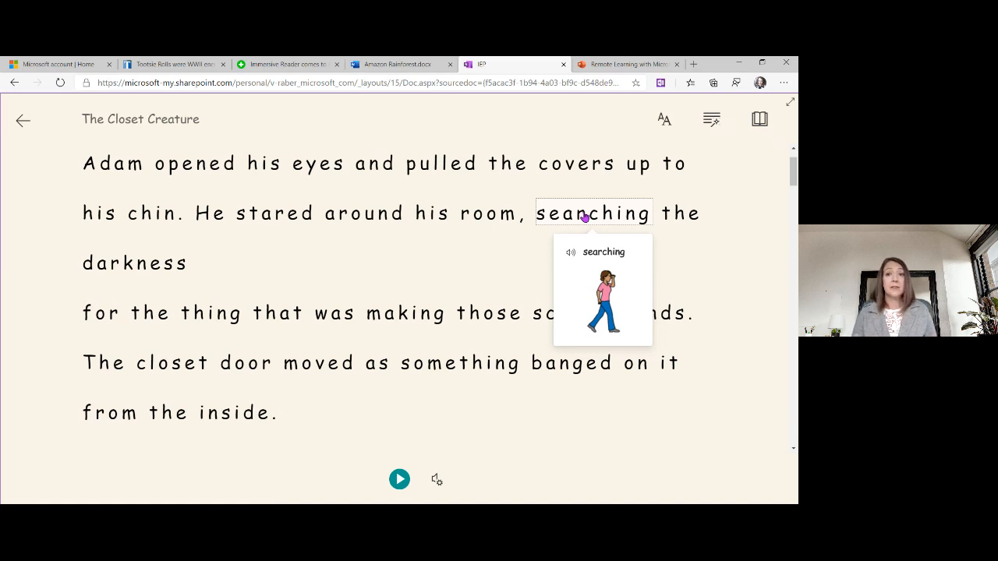
pyautogui.moveTo(752, 133)
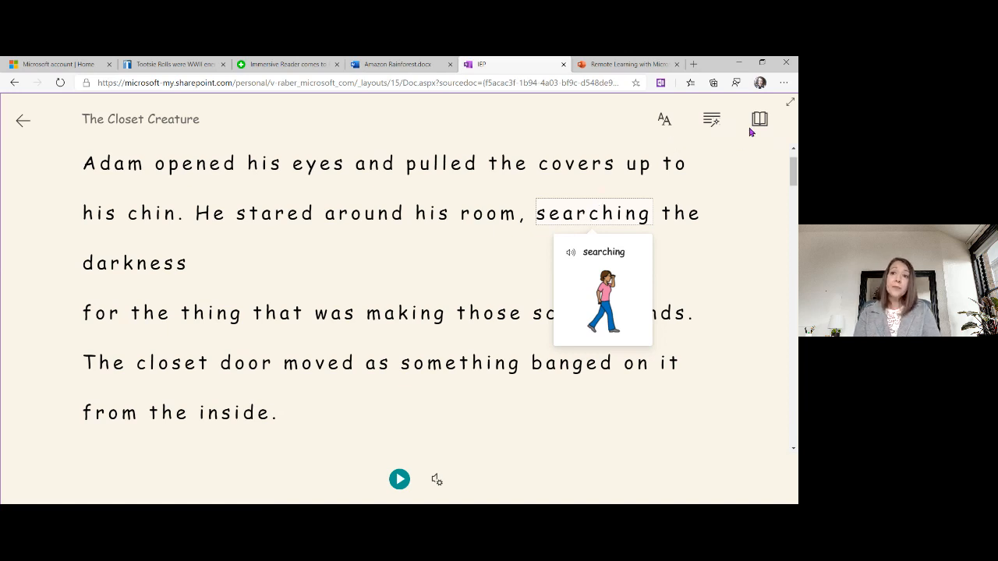
pyautogui.click(759, 119)
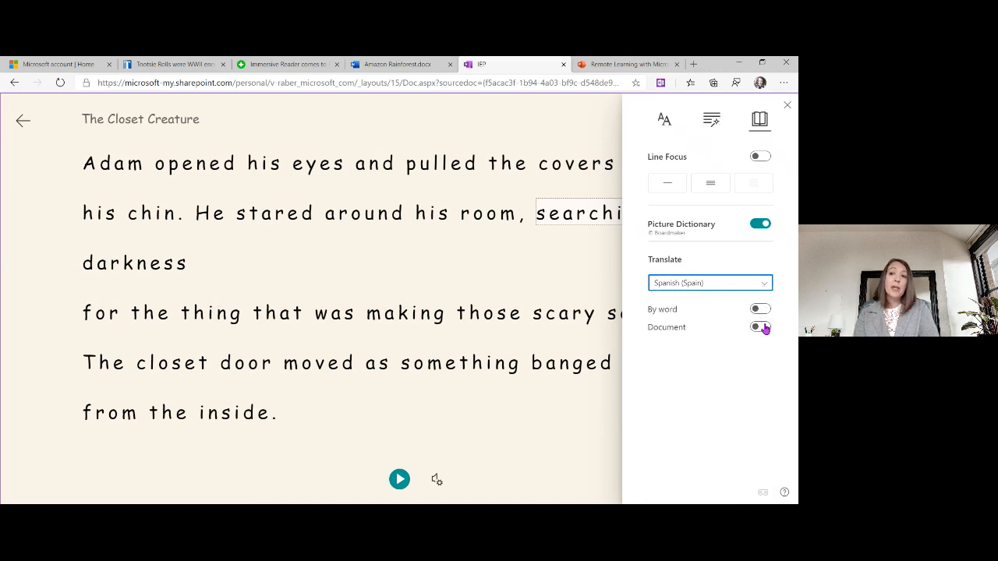
# Translate the story into Spanish, read it aloud, pause, and look up the word cubiertas
pyautogui.click(760, 328)
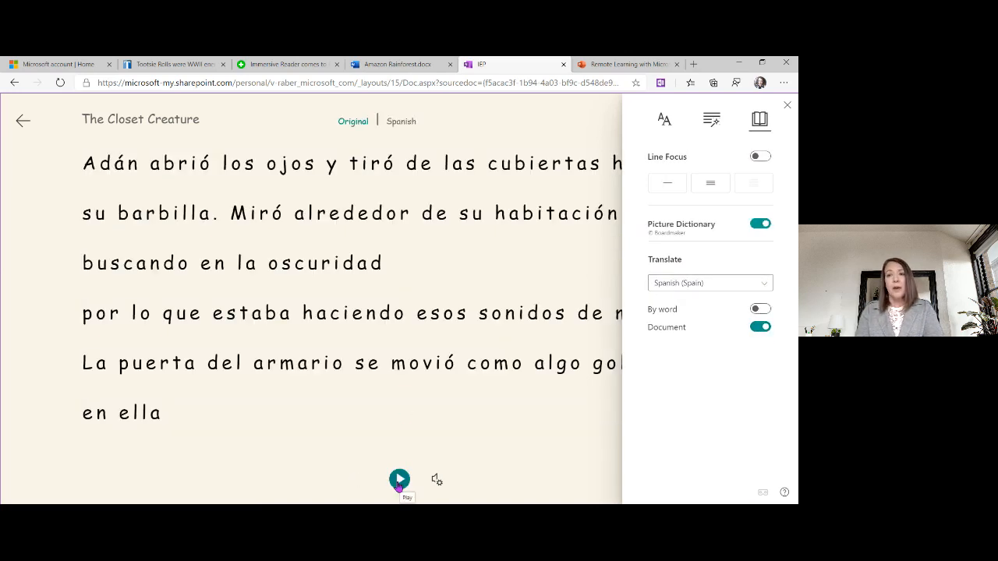
pyautogui.click(399, 480)
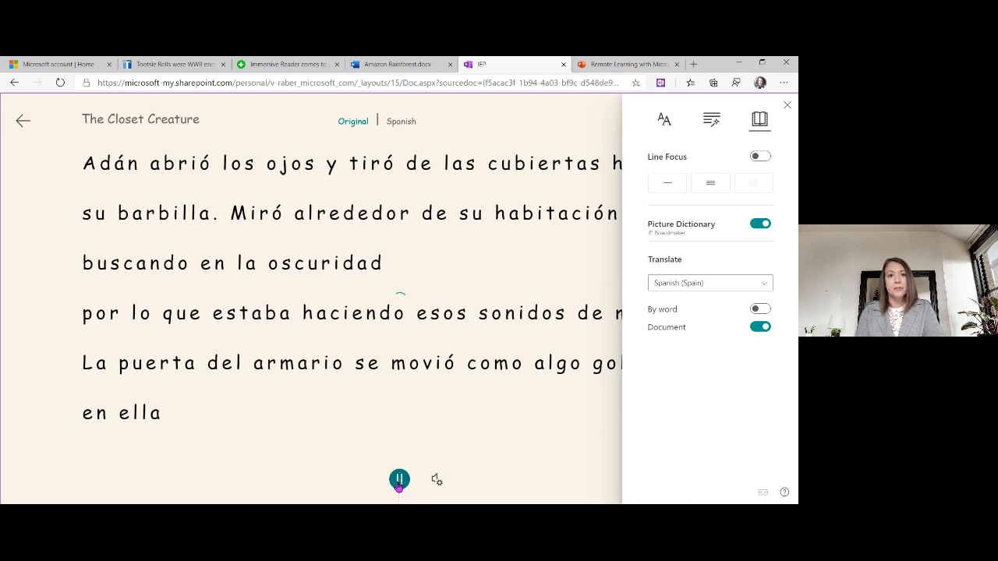
pyautogui.click(787, 105)
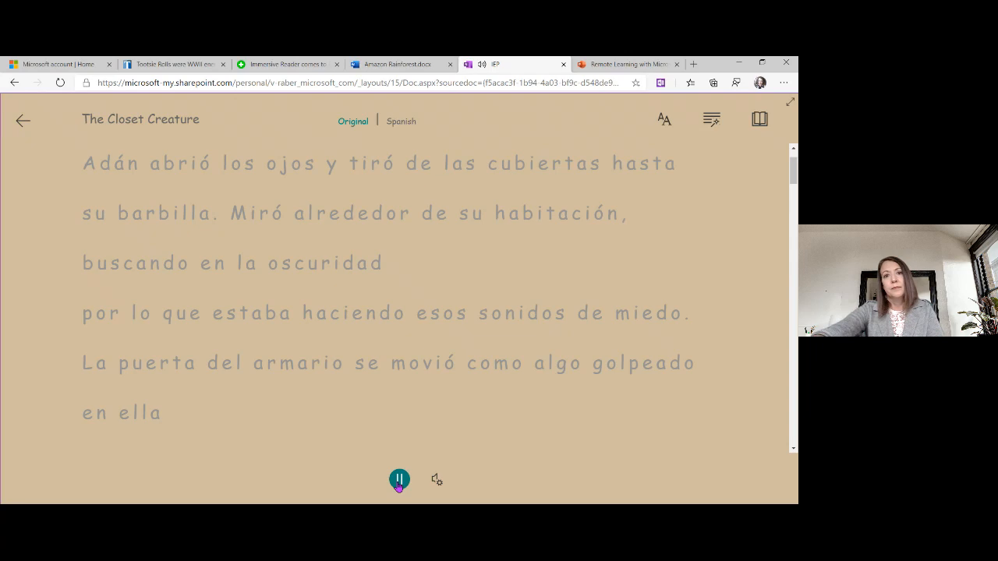
pyautogui.click(399, 479)
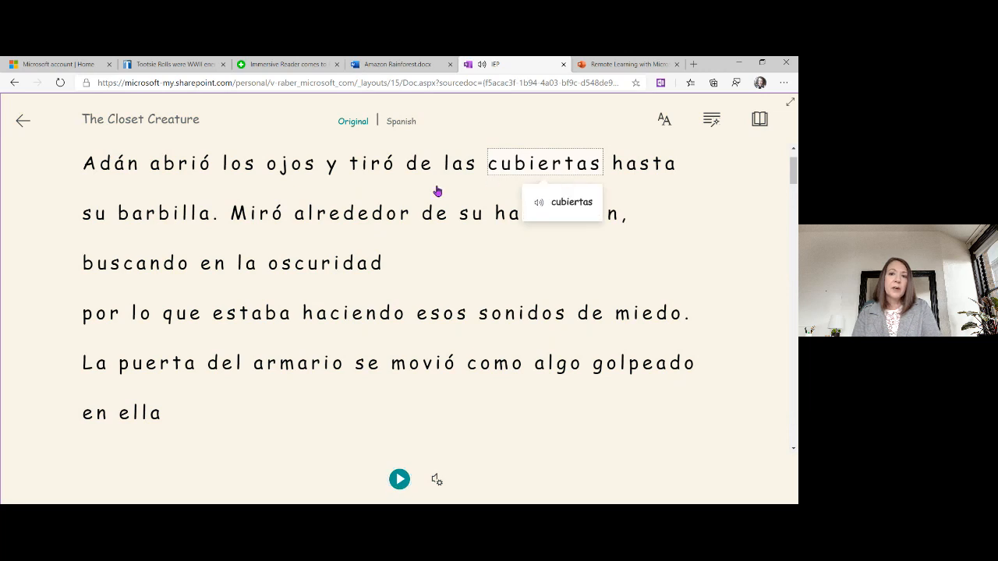
pyautogui.click(353, 213)
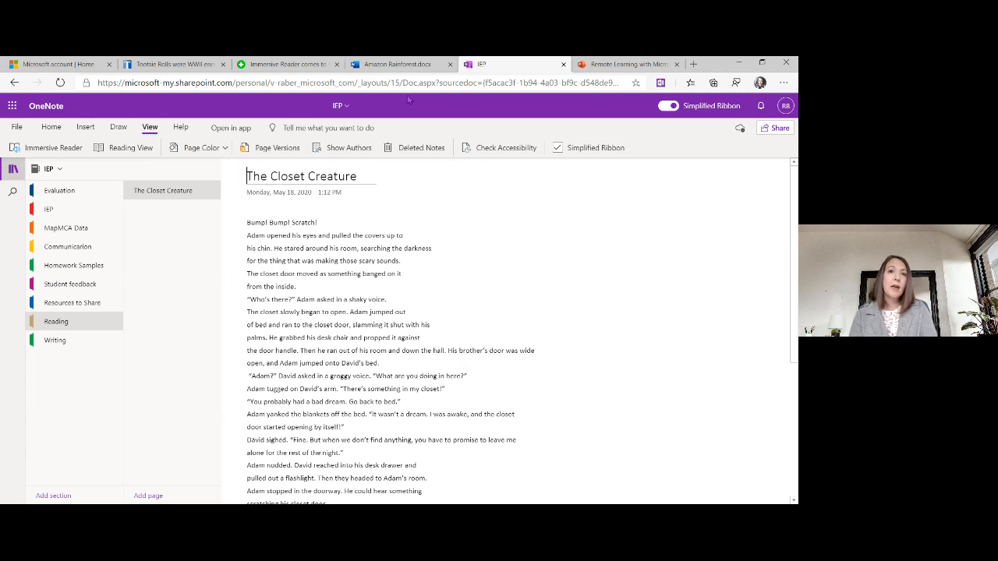
# Return to the Amazon Rainforest tab and exit Immersive Reader to the Word page
pyautogui.click(398, 64)
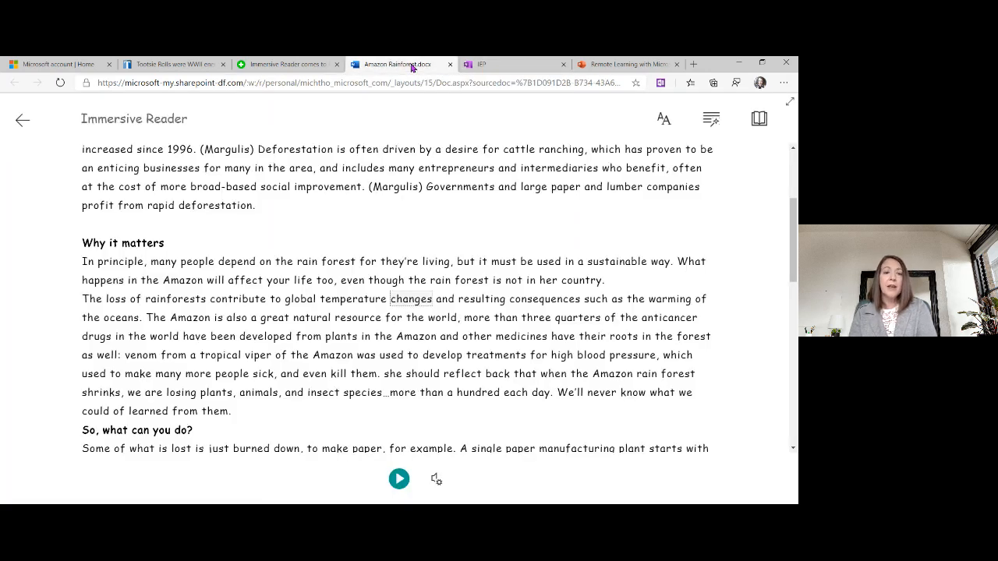
pyautogui.moveTo(270, 381)
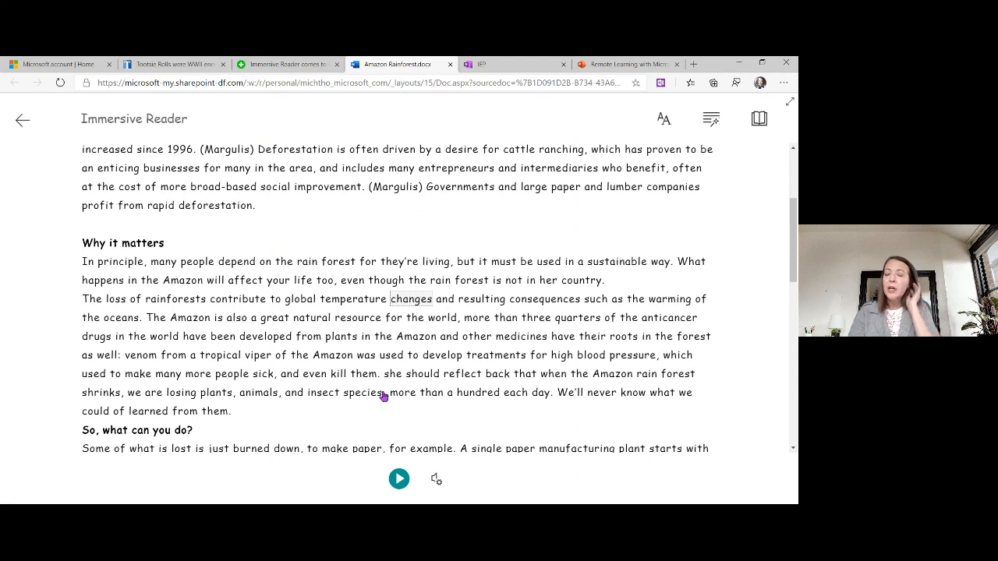
pyautogui.moveTo(664, 118)
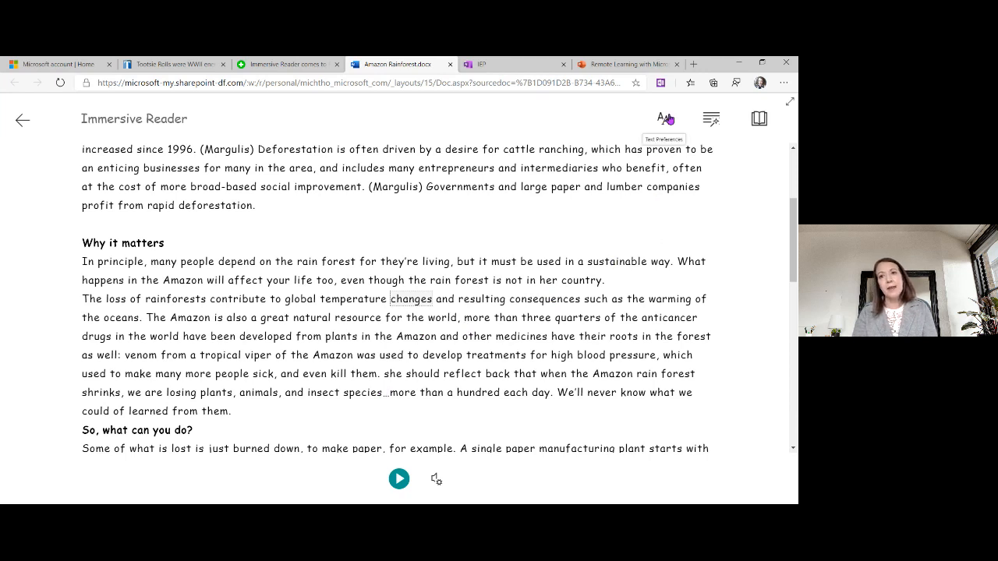
pyautogui.moveTo(661, 159)
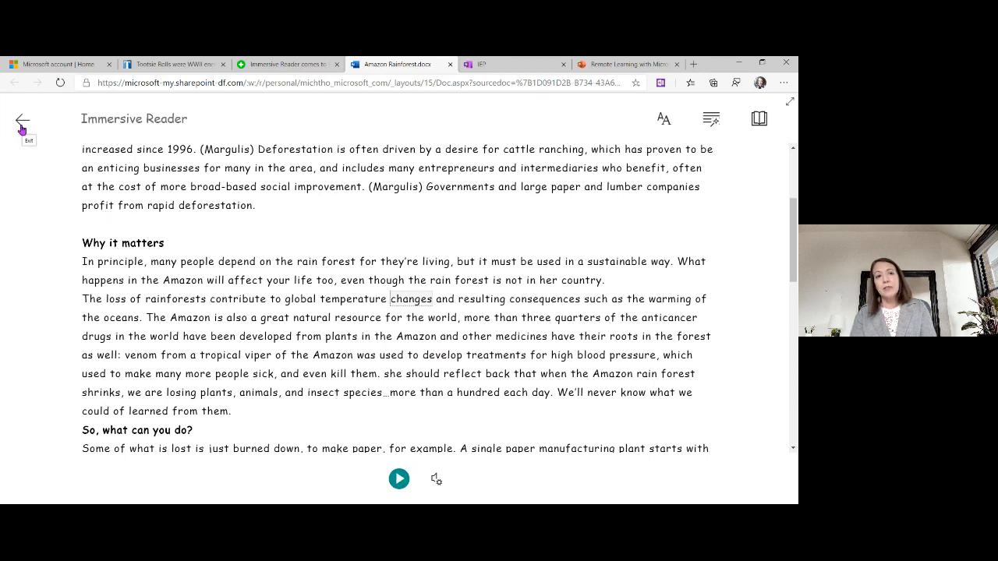
pyautogui.click(22, 119)
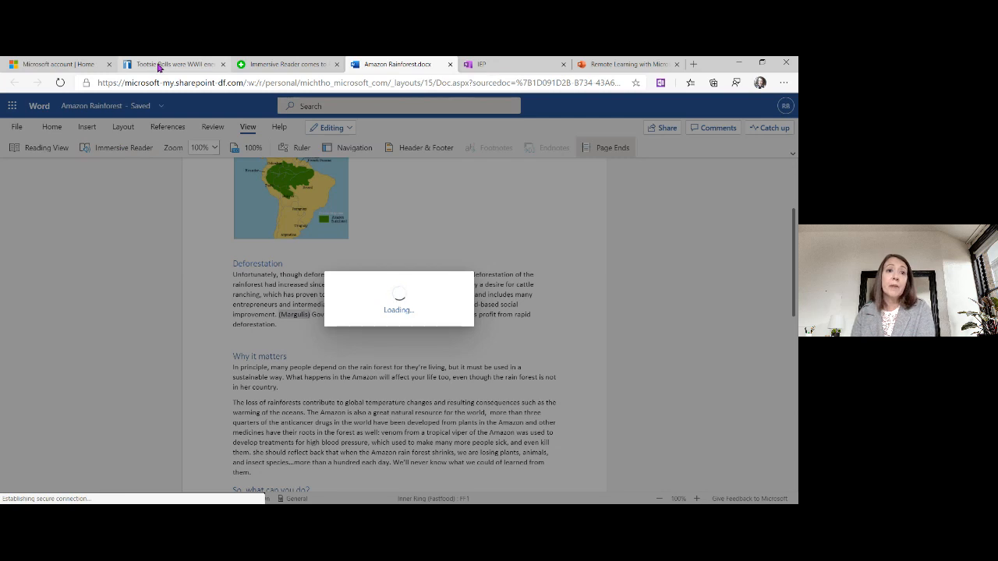
# Show the Tootsie Rolls WWII energy bars article in Edge's Immersive Reader view
pyautogui.click(174, 64)
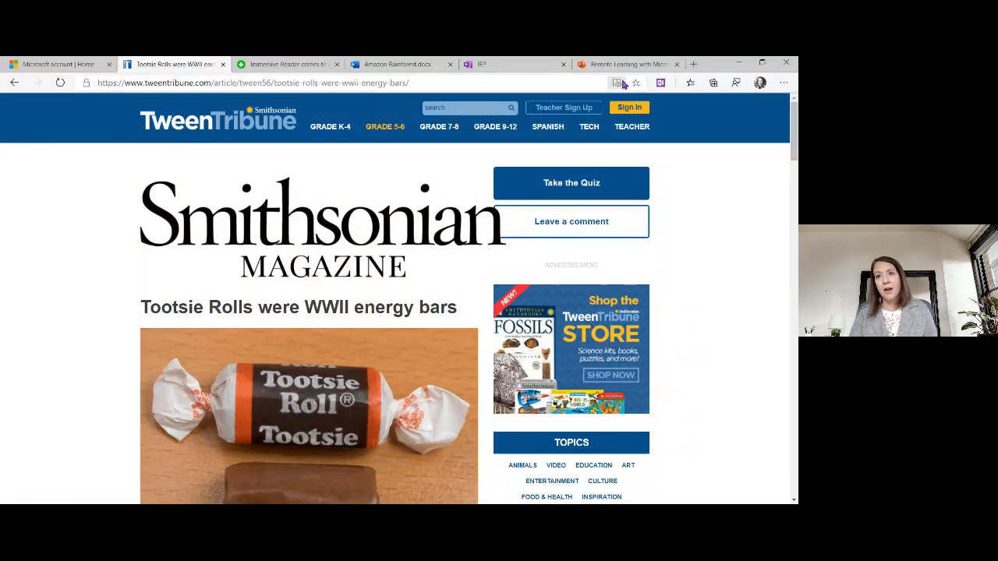
pyautogui.moveTo(611, 75)
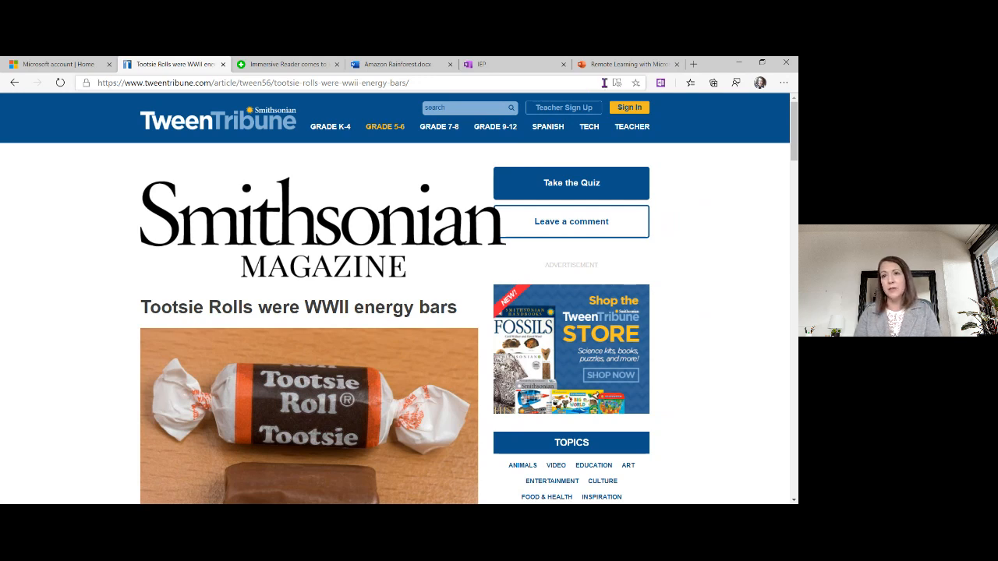
pyautogui.click(616, 82)
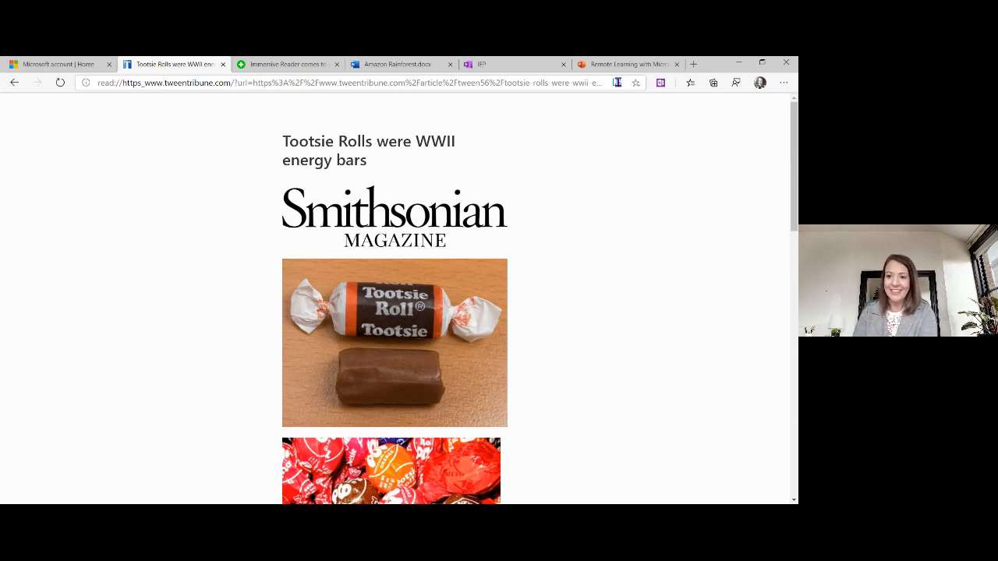
pyautogui.click(617, 83)
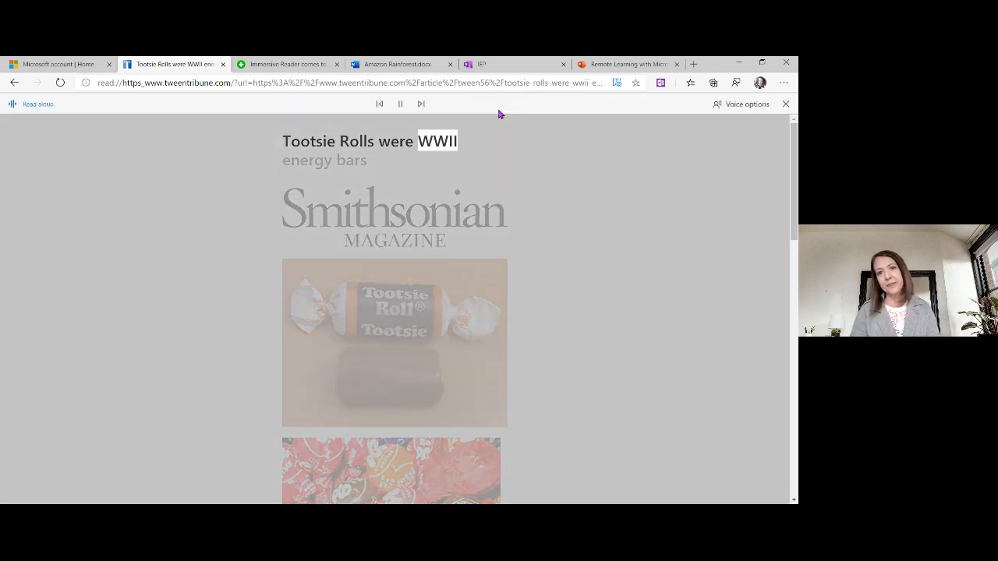
pyautogui.click(399, 103)
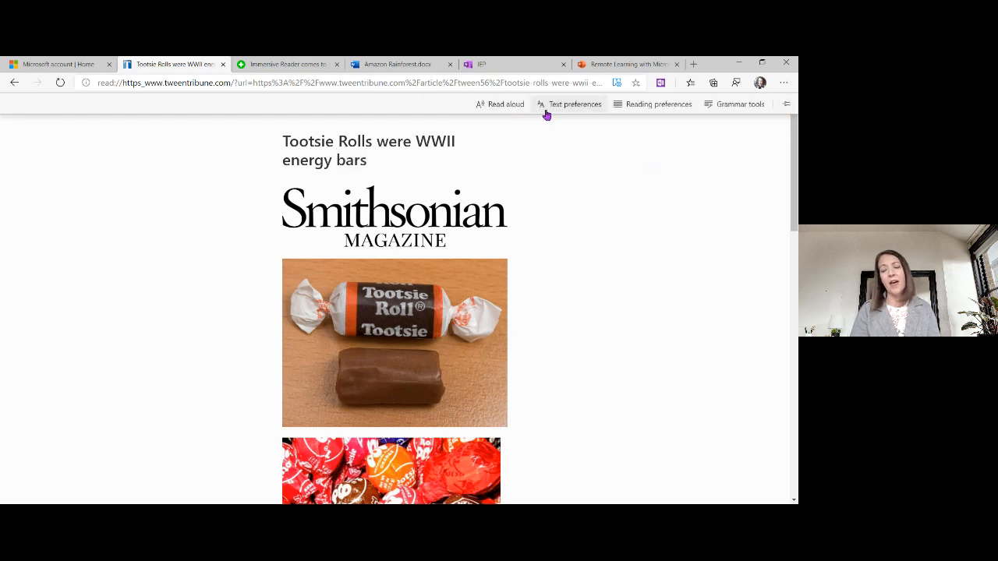
# In Edge Text preferences, set Text size to Medium and turn on wider Text spacing
pyautogui.click(574, 102)
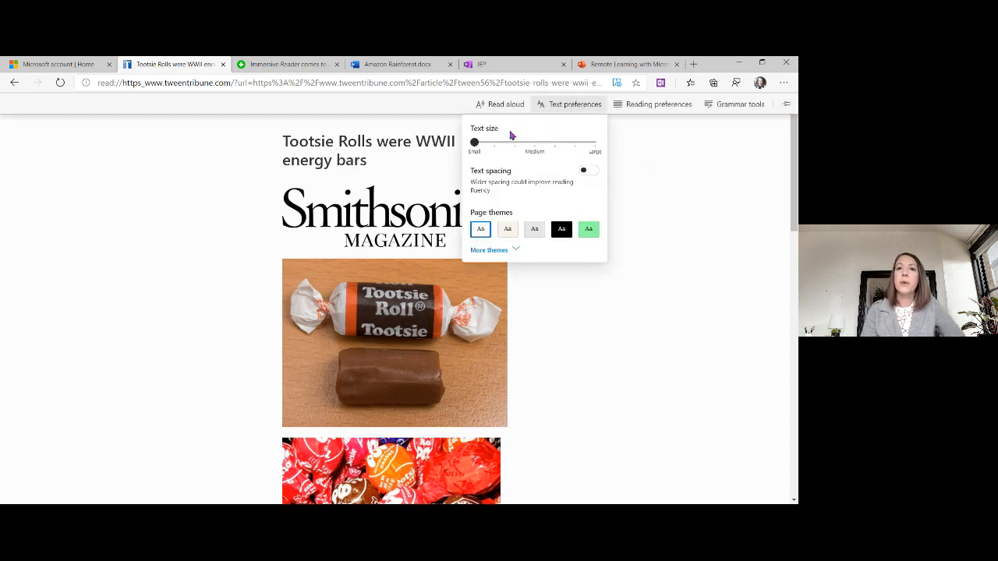
pyautogui.moveTo(474, 142); pyautogui.dragTo(514, 142)
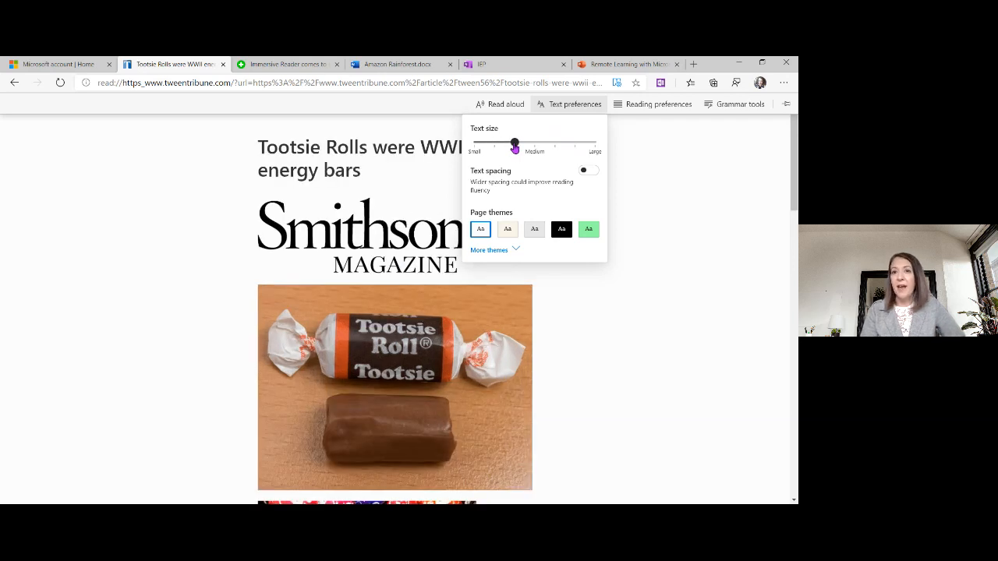
pyautogui.click(586, 170)
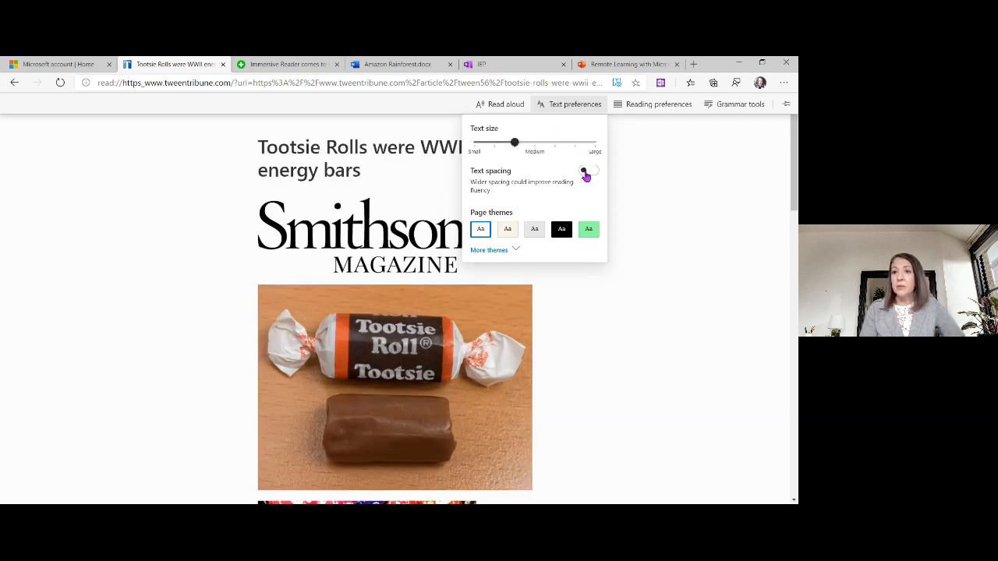
pyautogui.click(588, 169)
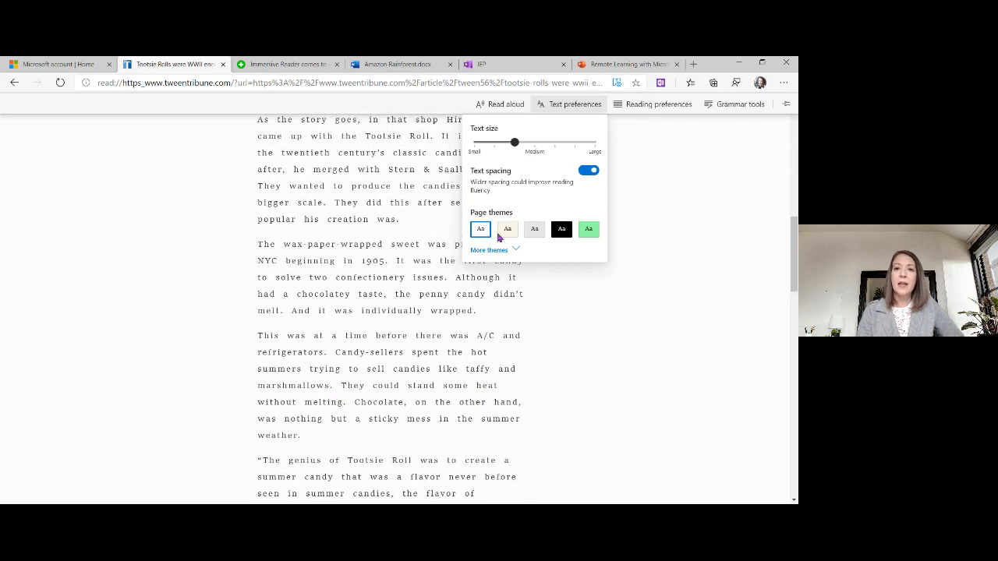
# Give the article page the cream theme
pyautogui.click(507, 227)
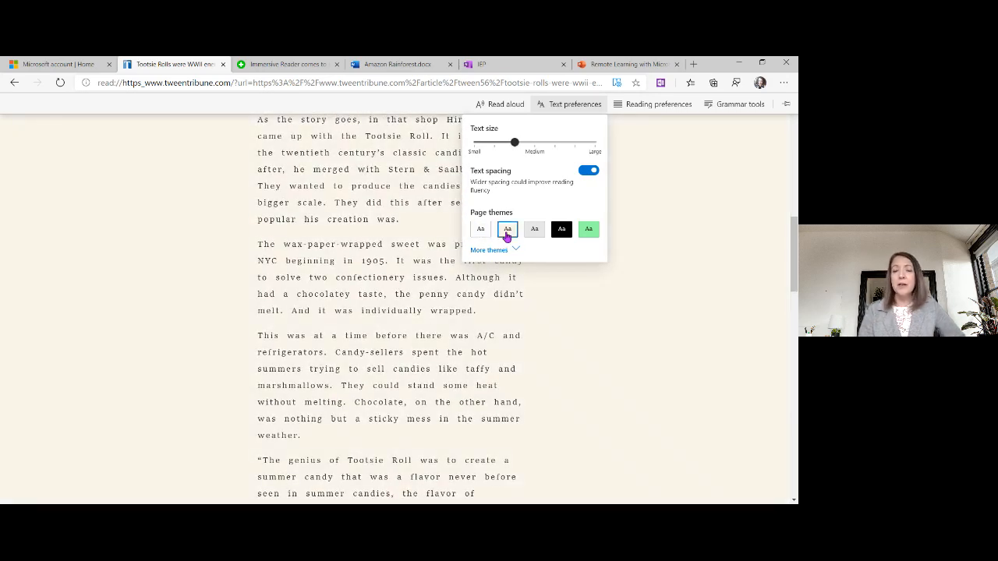
pyautogui.click(658, 103)
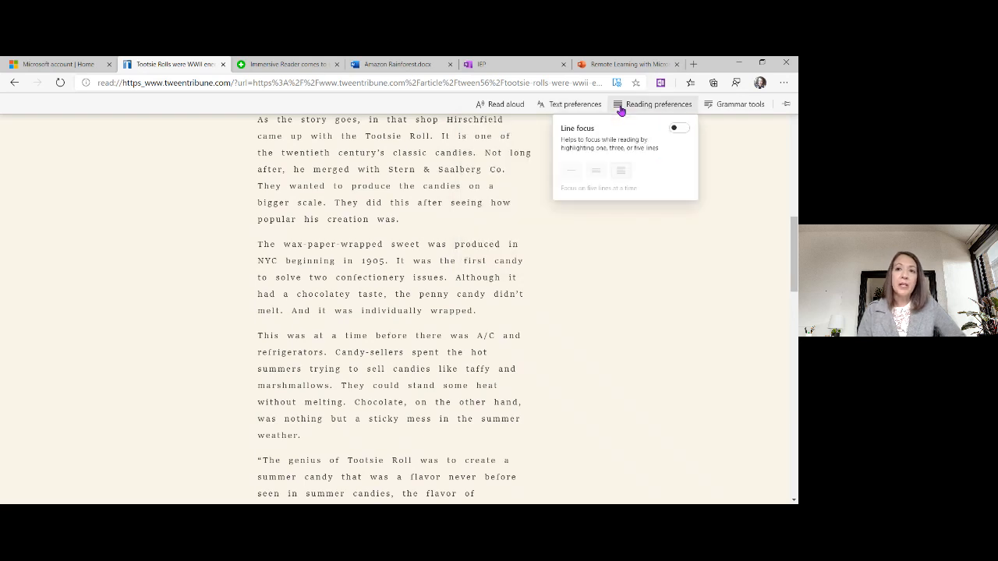
# Turn Line focus on for the article, then switch it back off
pyautogui.click(678, 128)
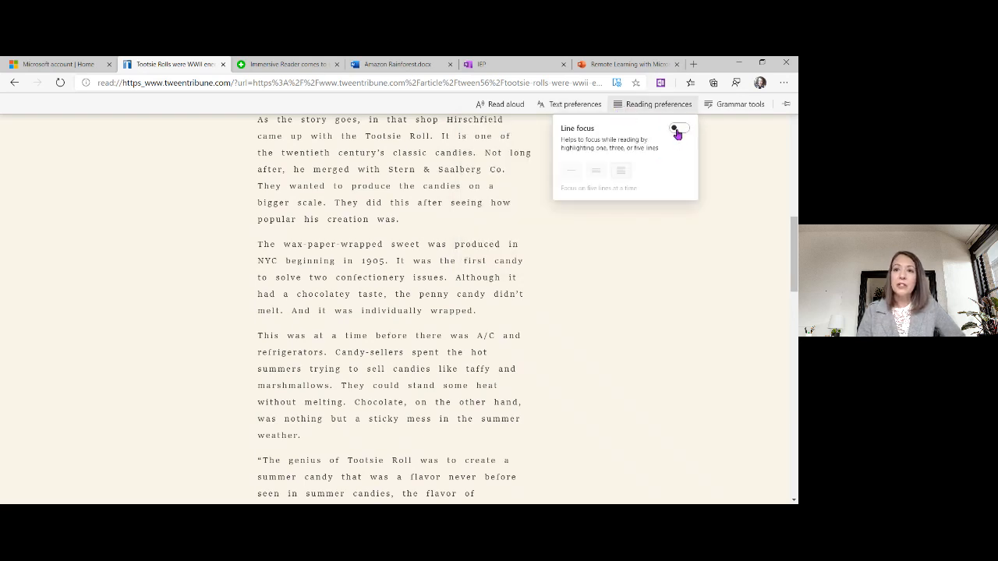
pyautogui.click(678, 128)
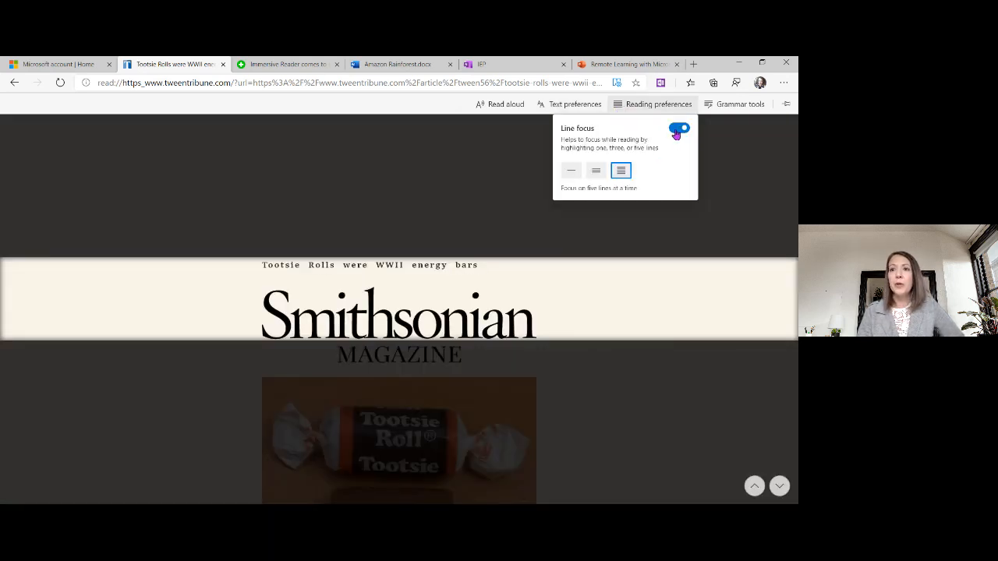
pyautogui.click(740, 103)
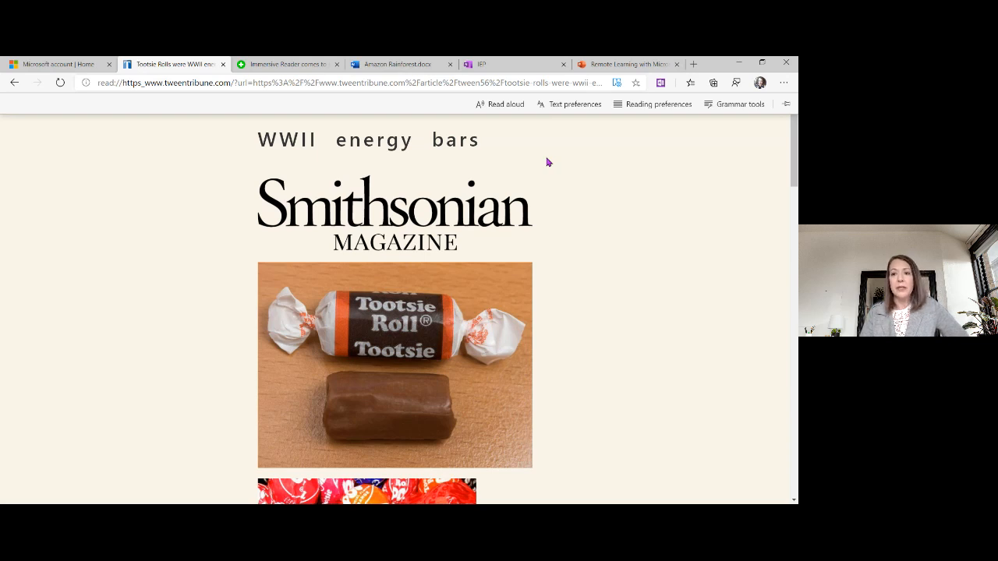
pyautogui.moveTo(571, 118)
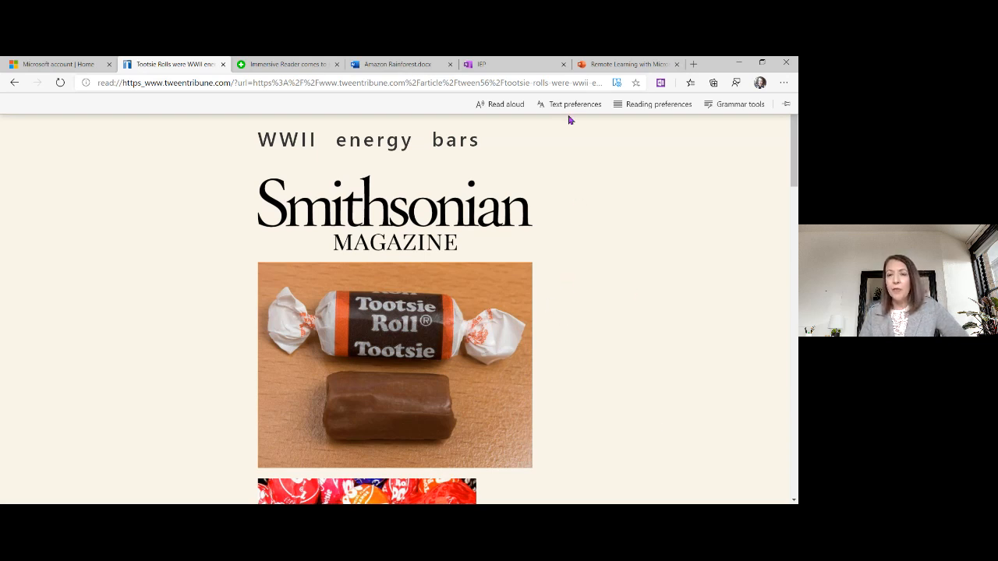
# Return to the PowerPoint Remote Learning deck and select slide 8 in the slide sorter
pyautogui.click(627, 64)
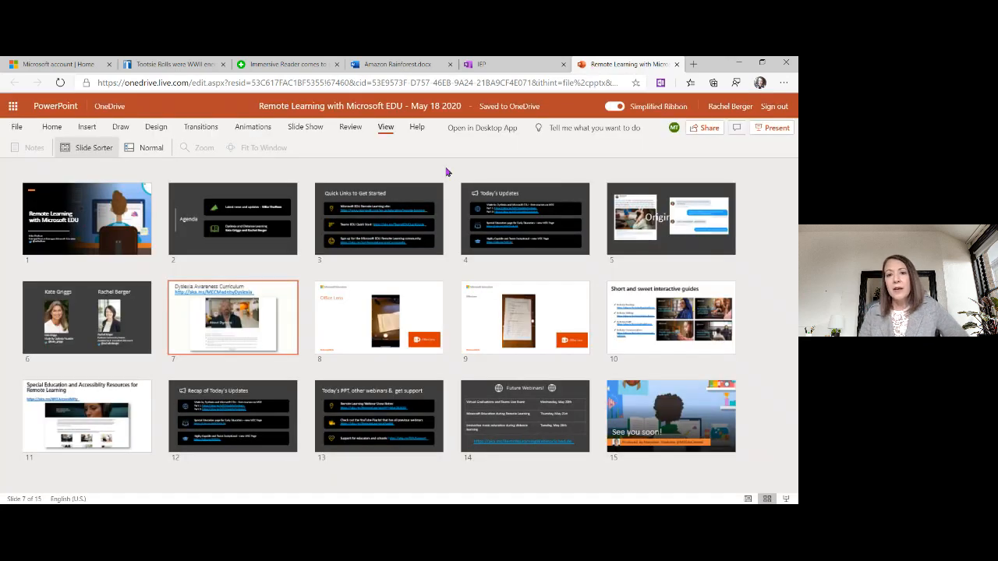
pyautogui.click(379, 318)
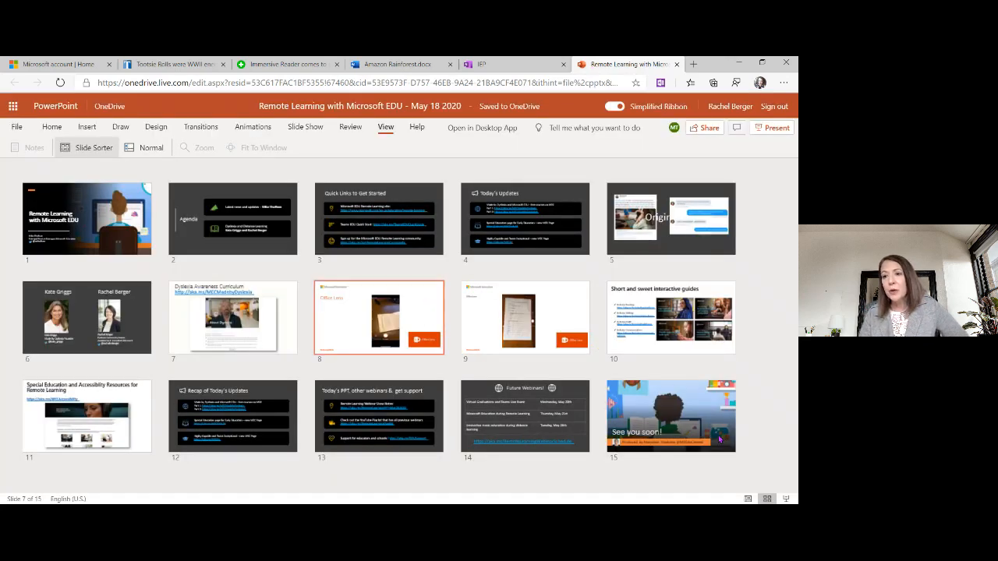